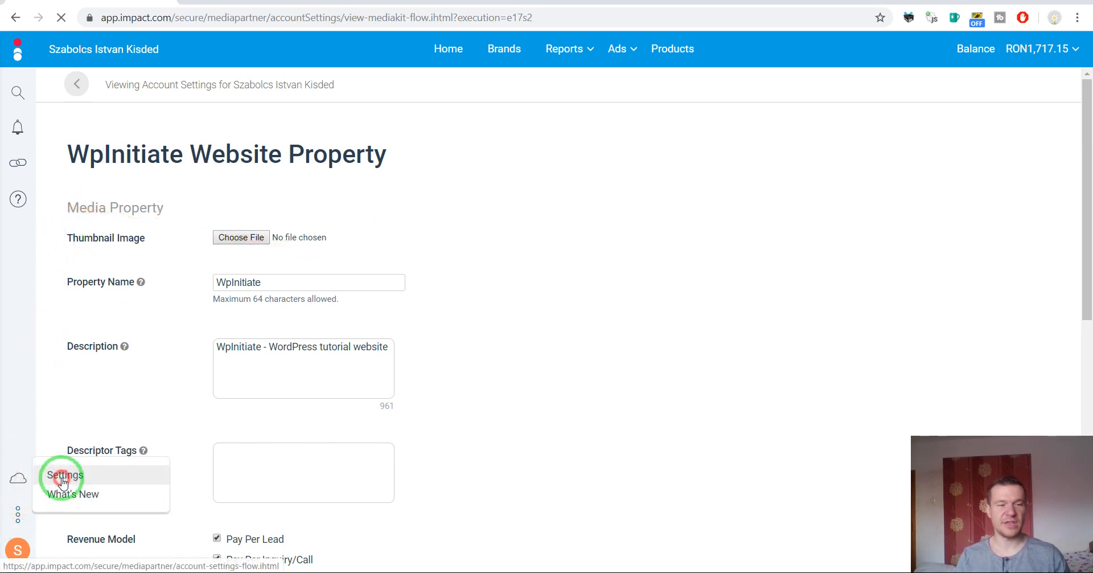
Step: Go from account Settings to the Media Properties list showing five properties including WpInitiate
left_click(63, 475)
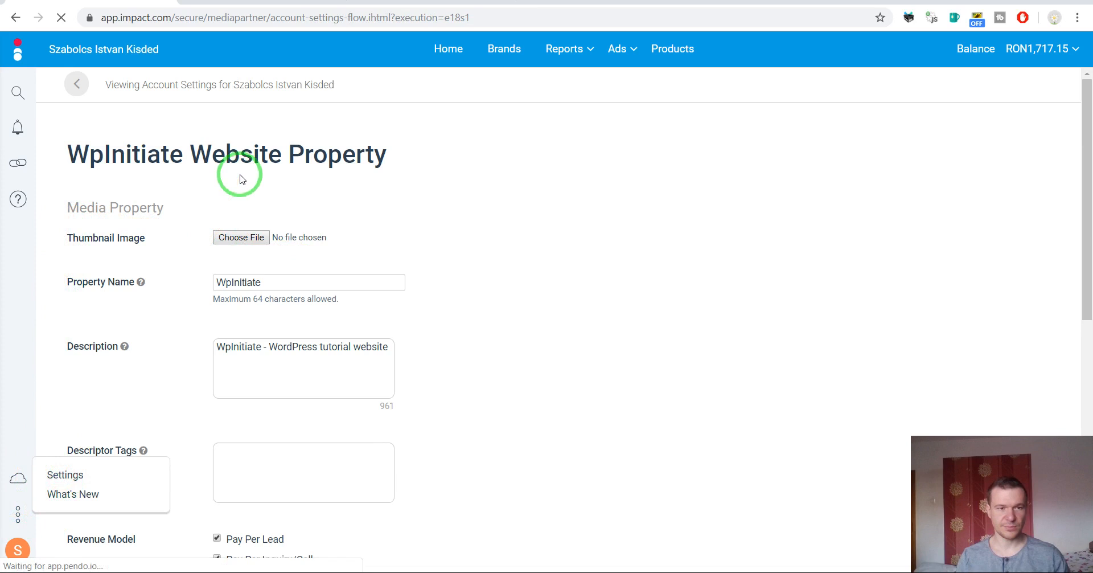
left_click(76, 83)
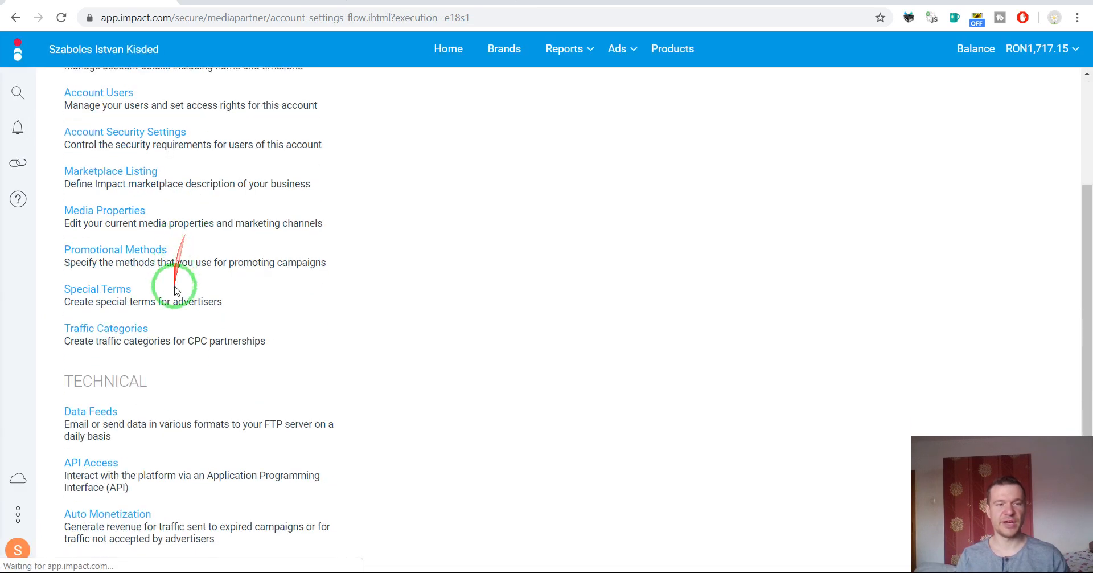
left_click(103, 209)
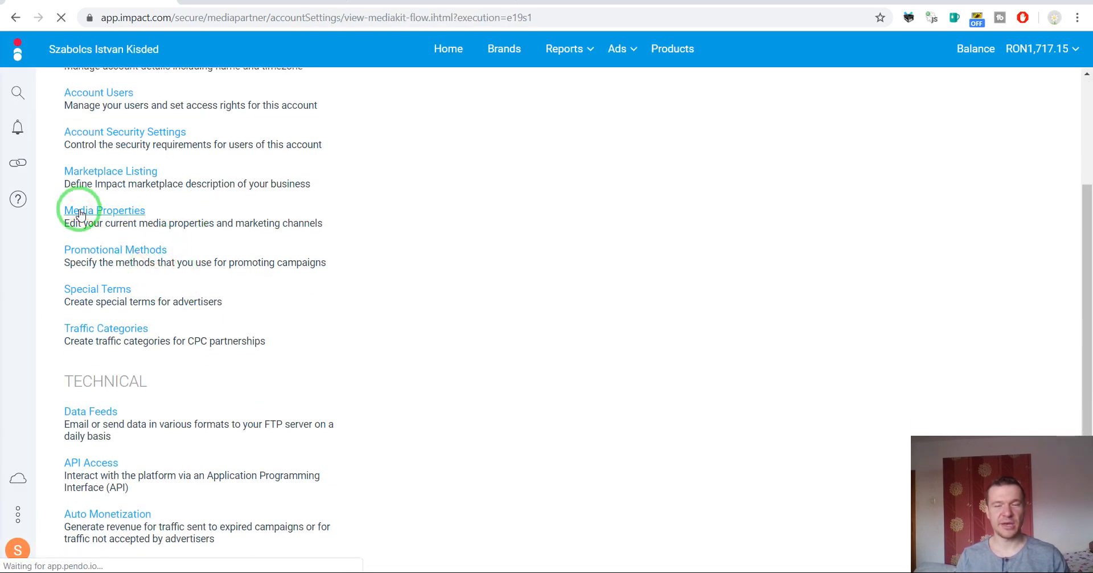
left_click(103, 210)
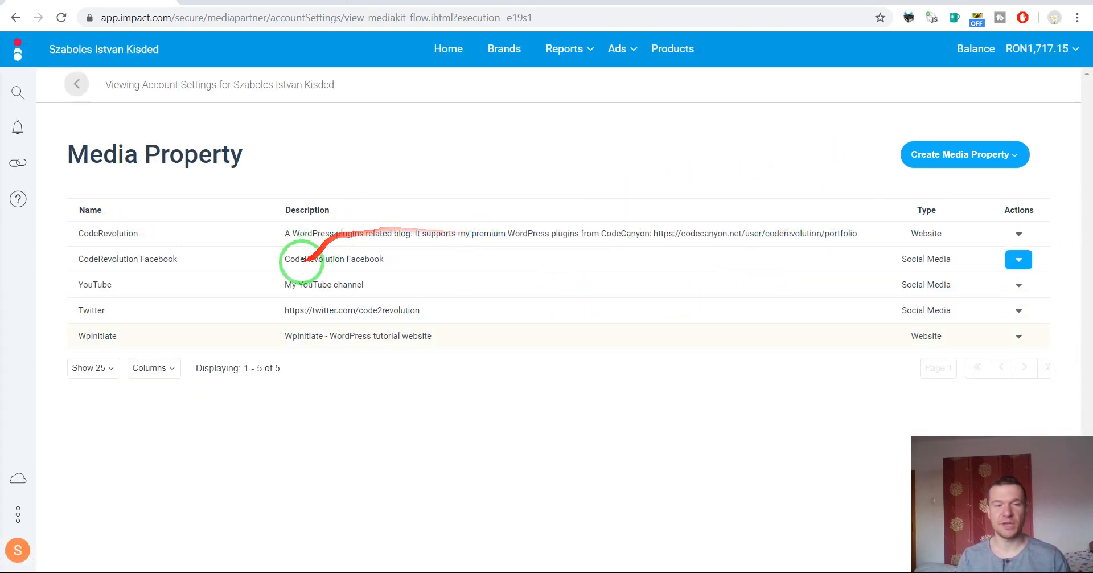
mouse_move(1010, 155)
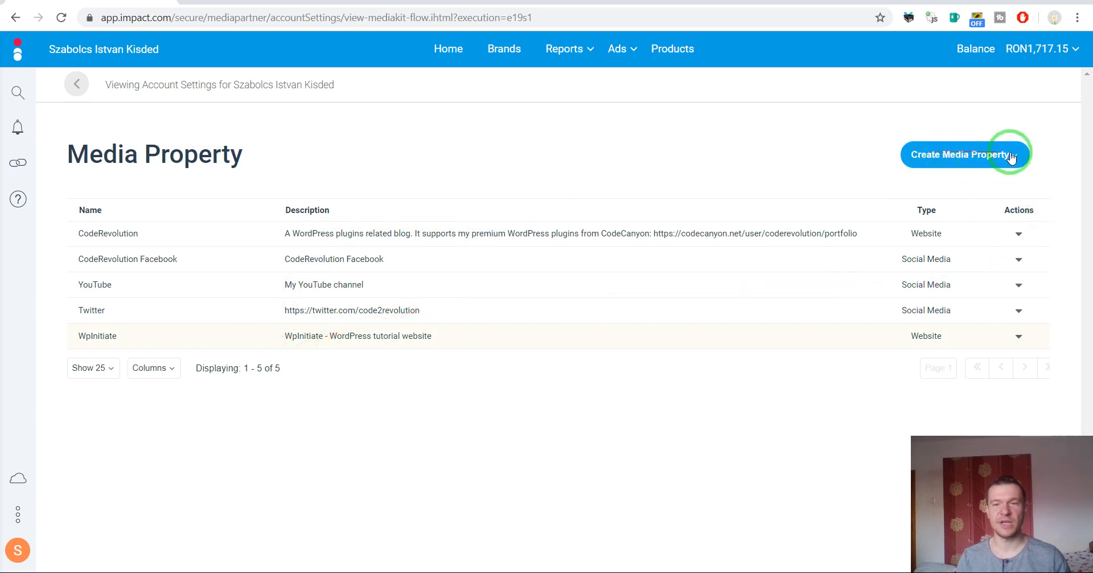
Step: Peek at the Create Media Property options, then open the WpInitiate website property for editing
left_click(965, 154)
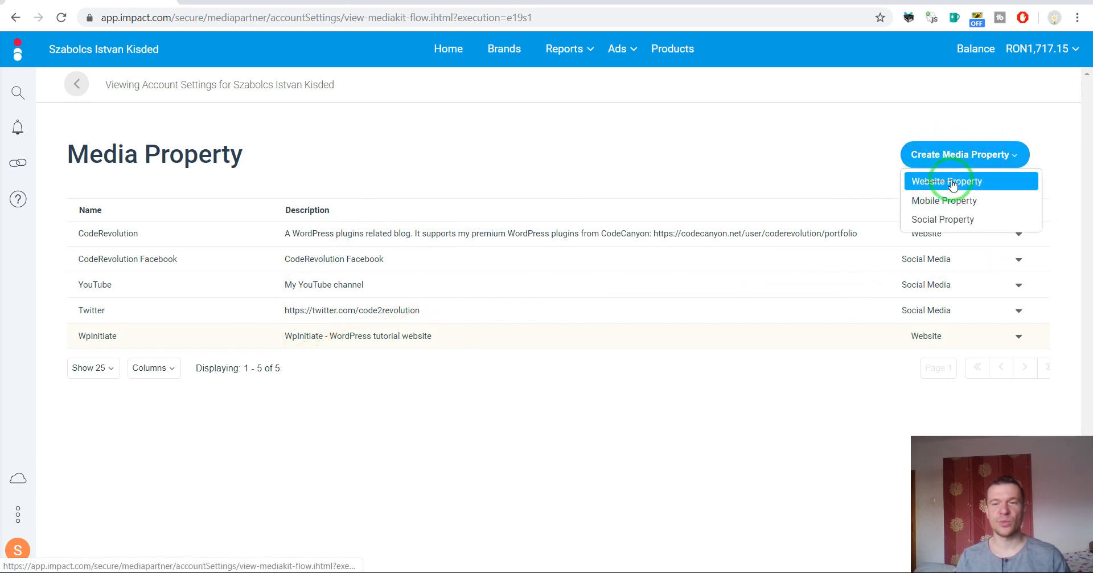
left_click(765, 145)
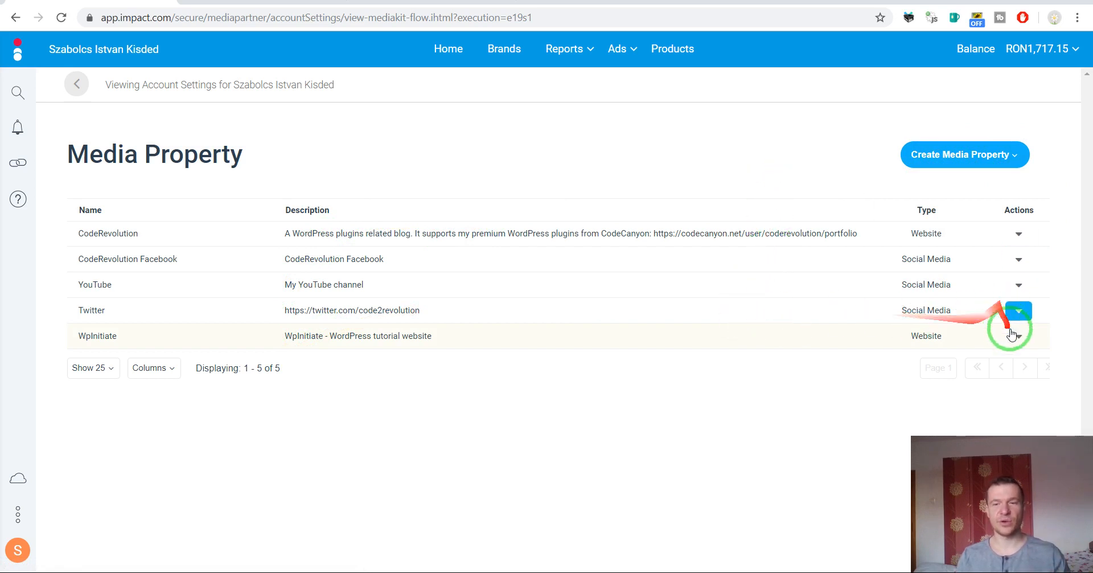
left_click(1018, 309)
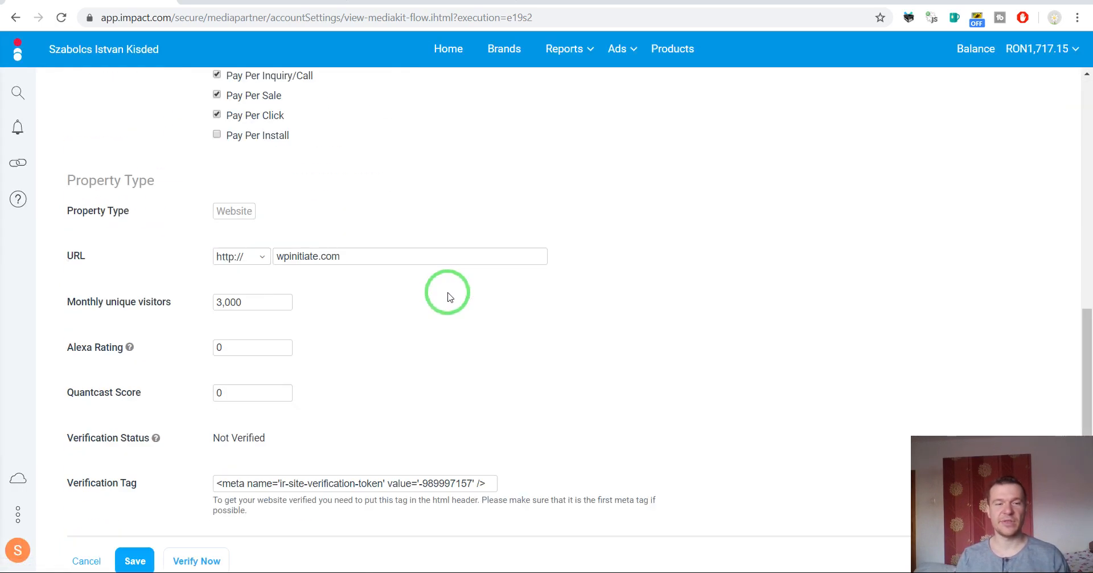
Step: Select the whole WpInitiate verification meta tag in the Verification Tag field for copying
scroll("down", 3)
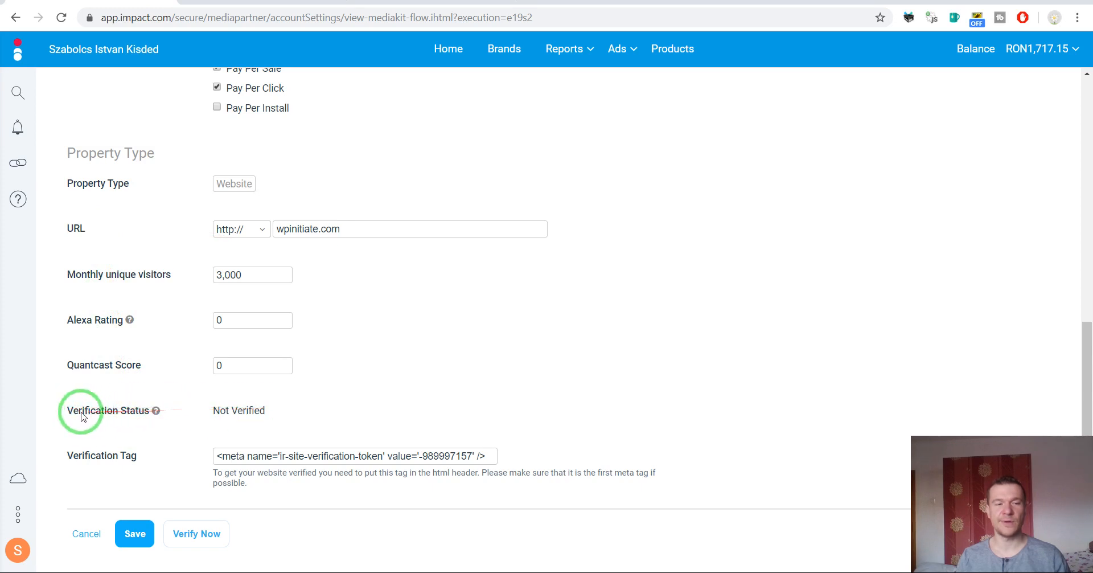
double_click(238, 410)
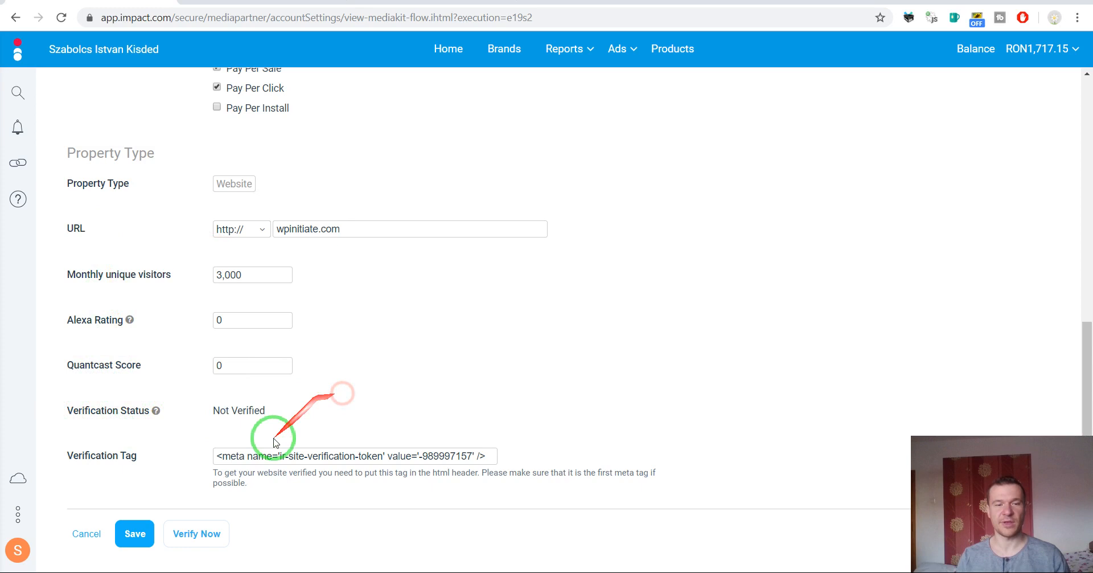
mouse_move(145, 463)
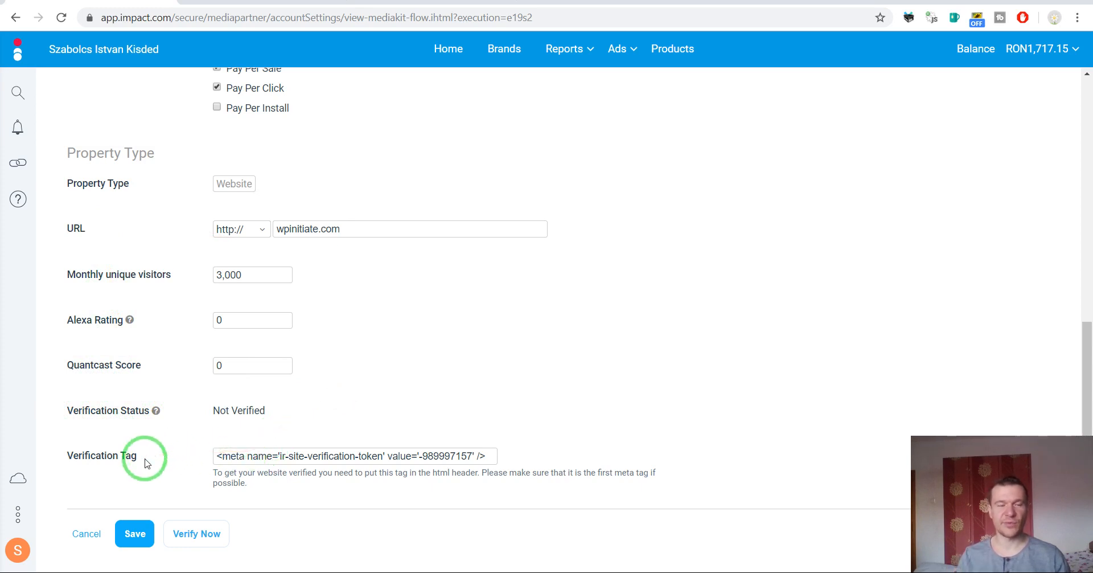
triple_click(354, 455)
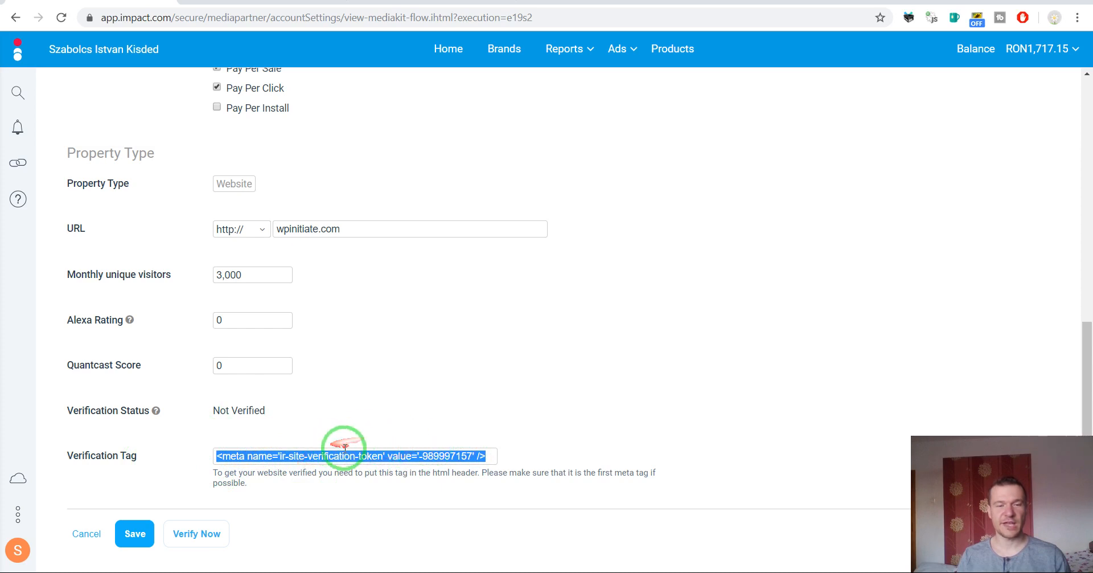
mouse_move(325, 314)
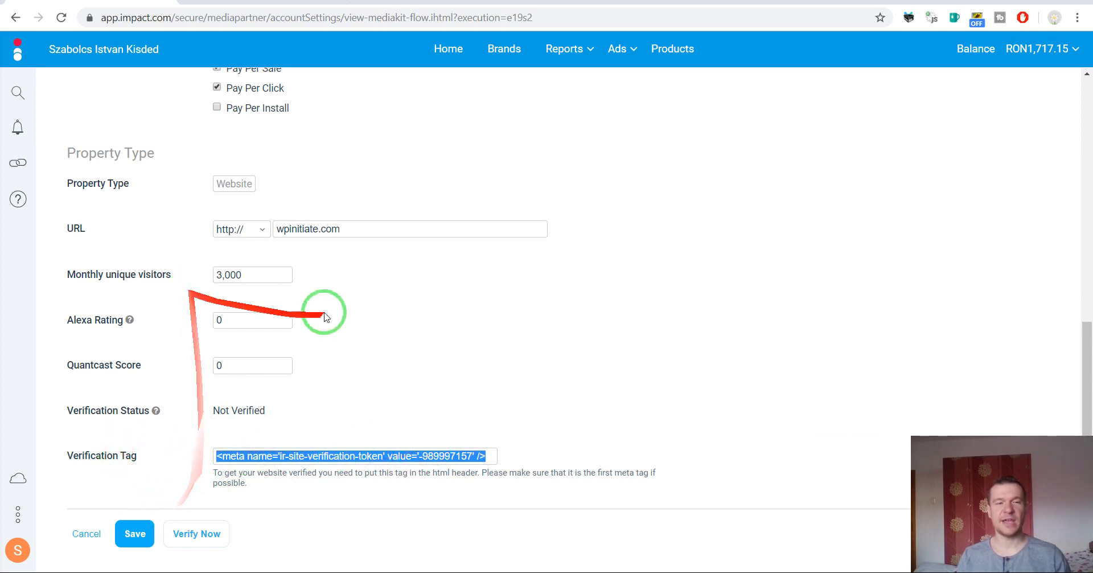
mouse_move(290, 177)
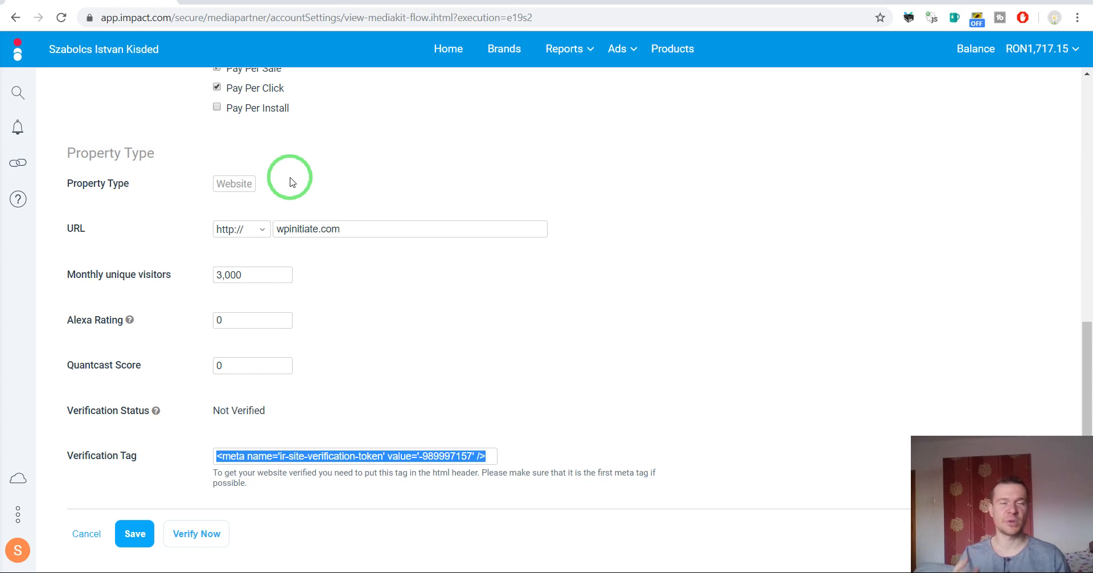
mouse_move(314, 303)
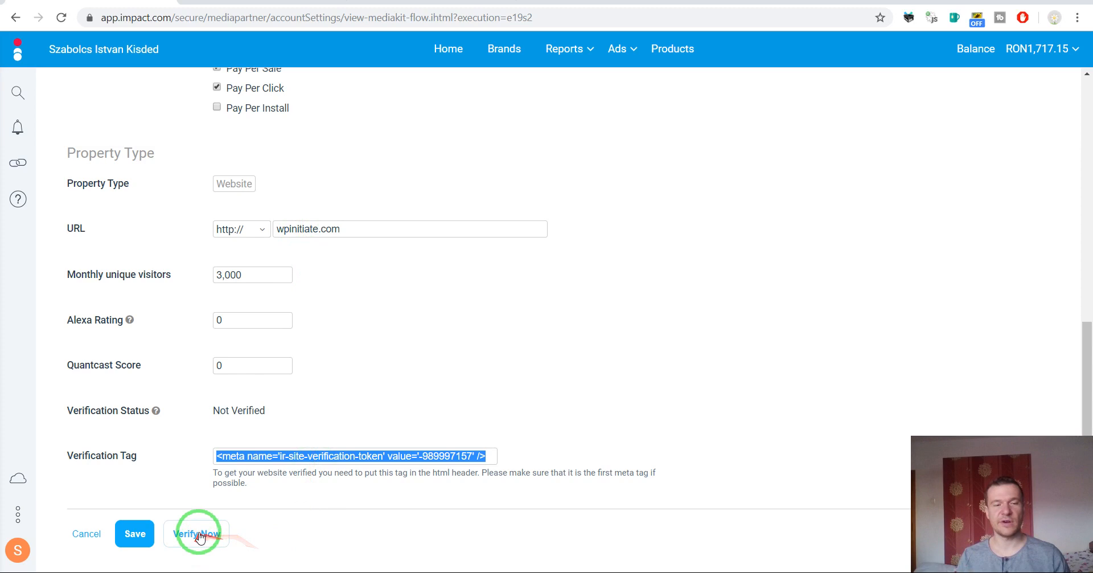
mouse_move(303, 439)
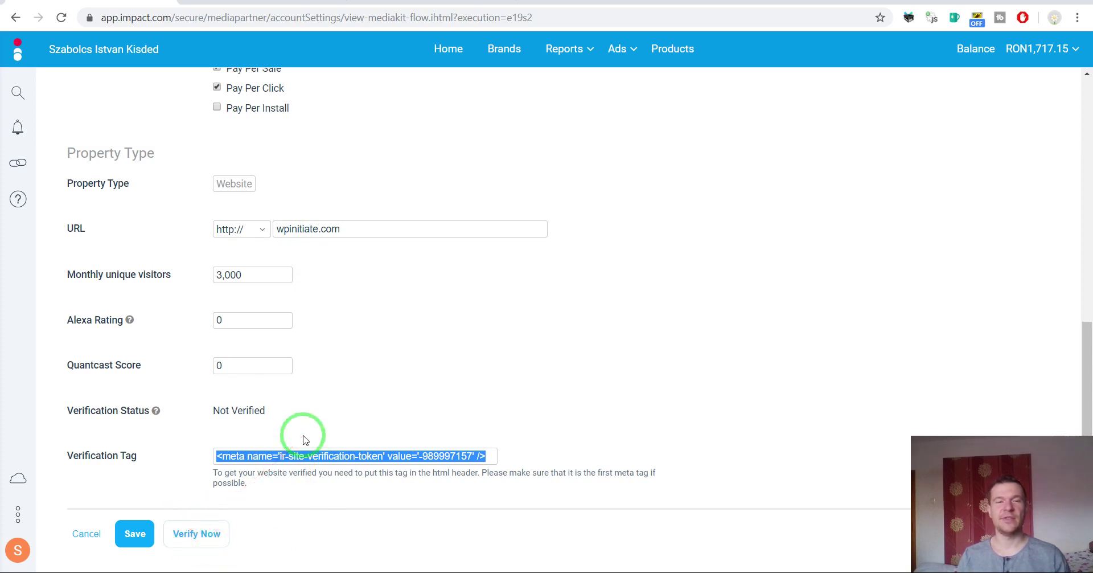
mouse_move(214, 286)
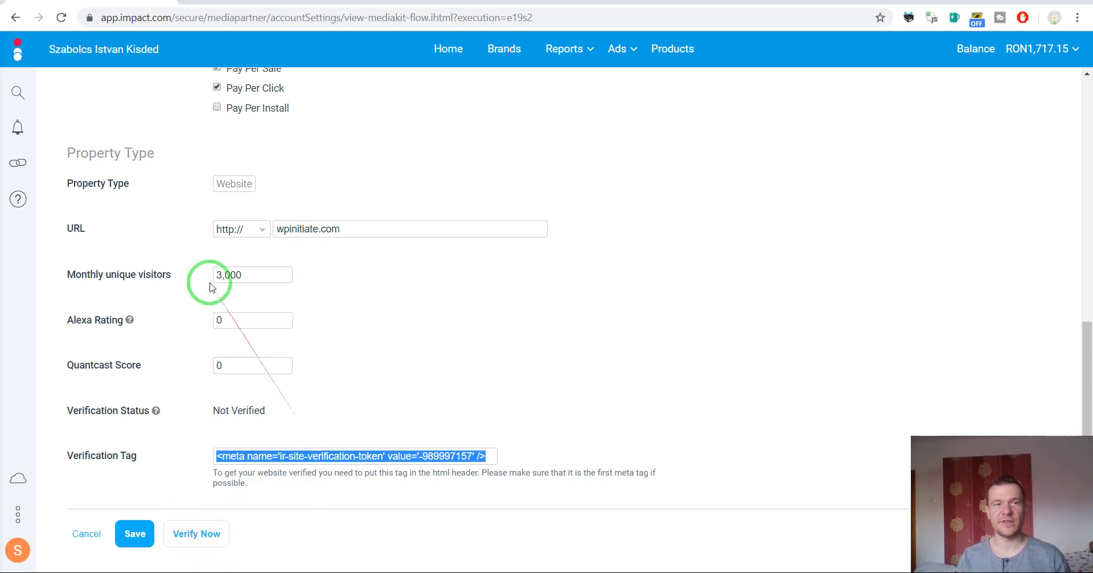
mouse_move(185, 155)
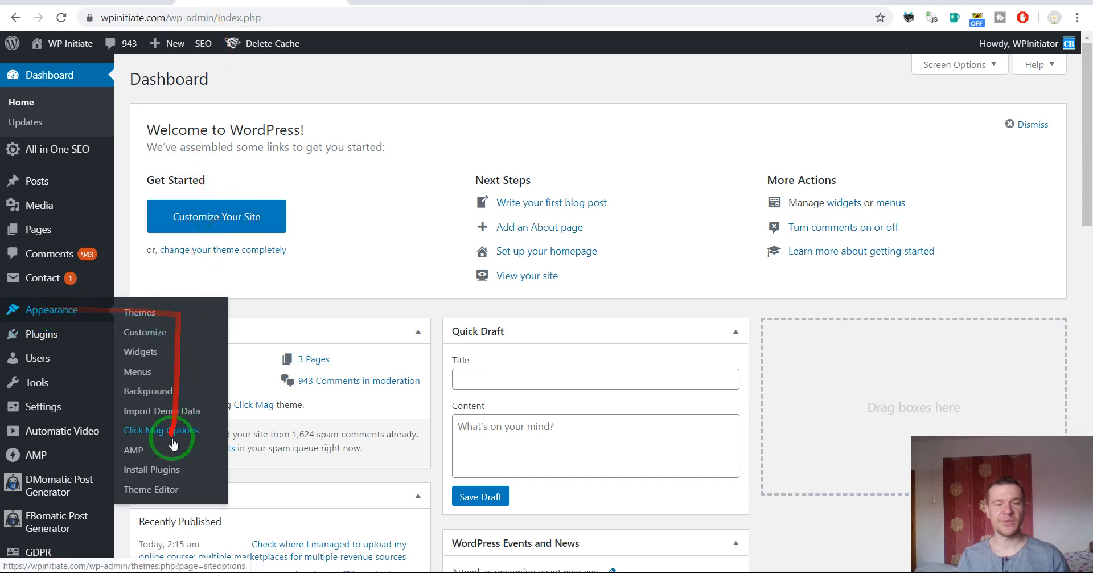
Step: Open the Theme Editor under Appearance, showing Click Mag's style.css
left_click(160, 431)
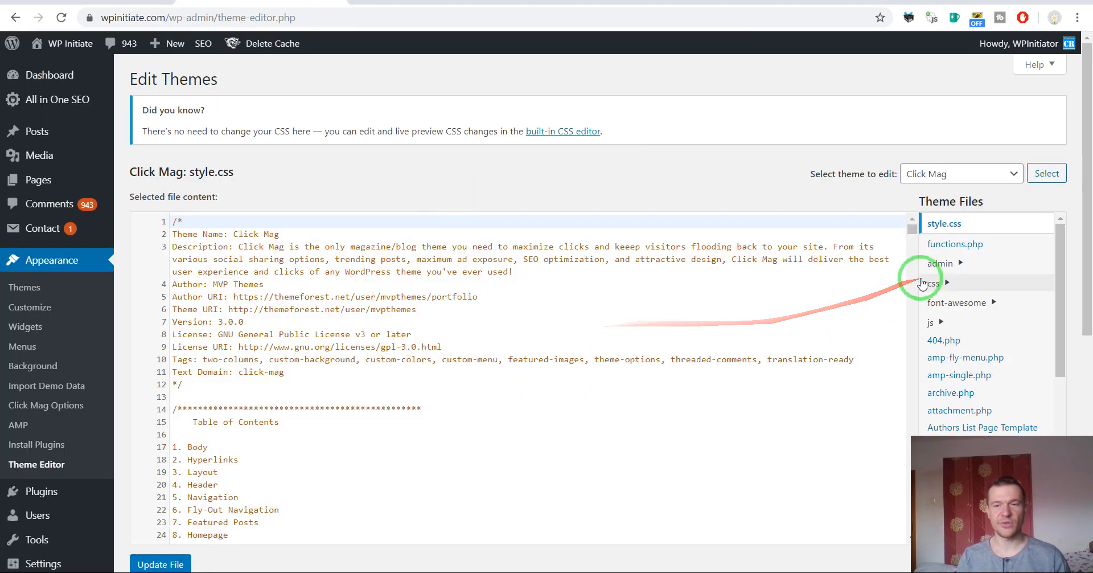
Step: Open Click Mag's header.php and insert the verification meta tag right after the <head> tag
scroll("down", 3)
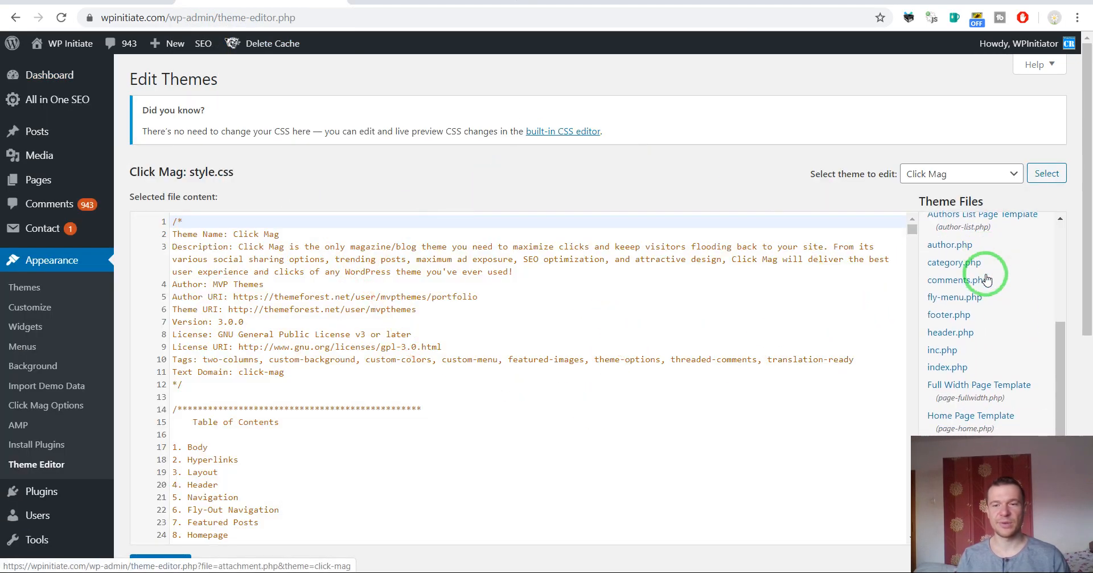
mouse_move(948, 314)
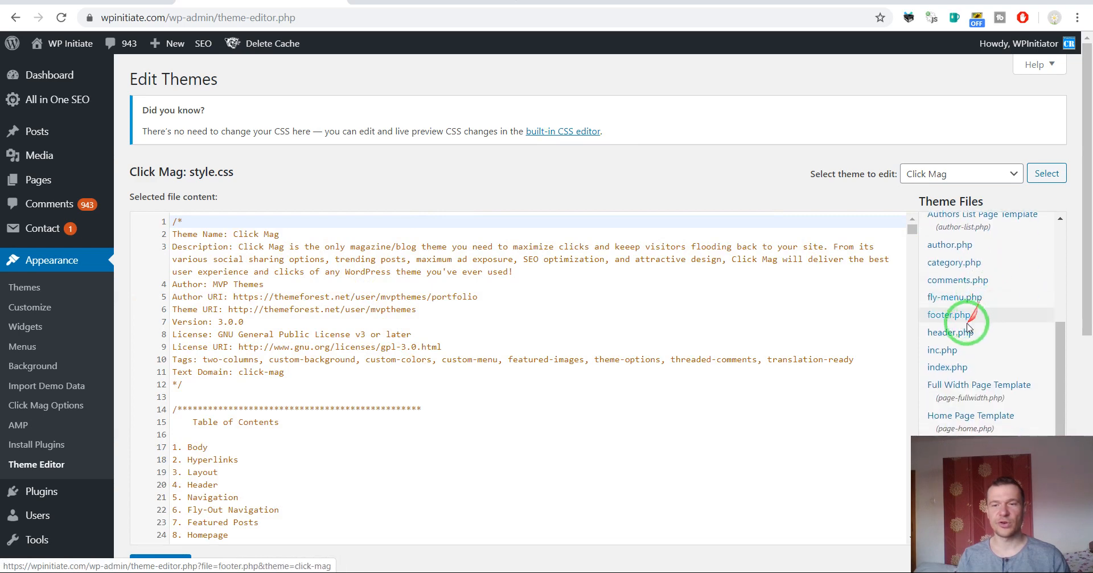
left_click(950, 331)
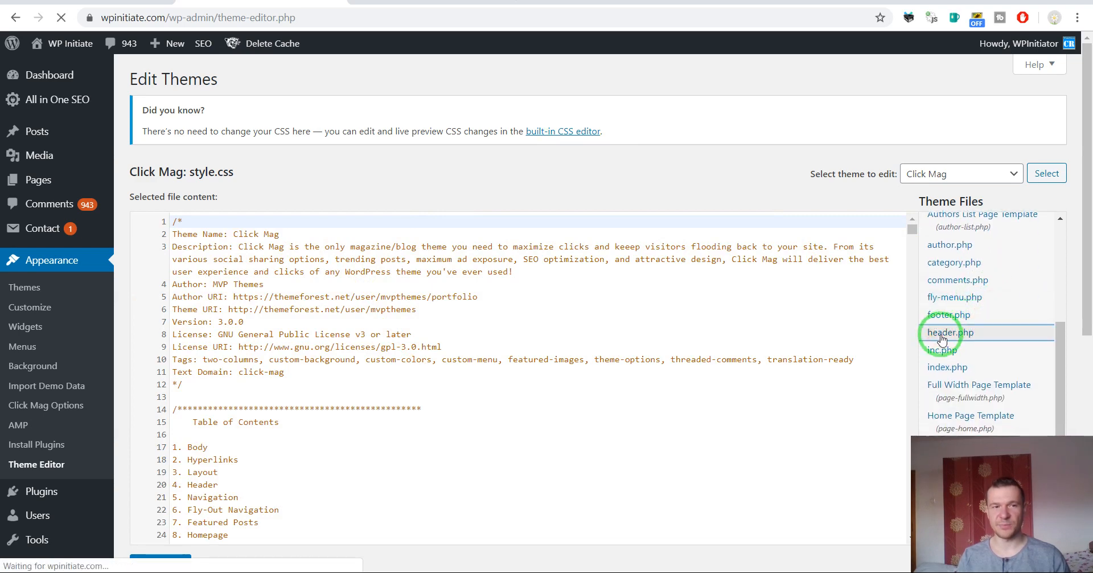
left_click(950, 332)
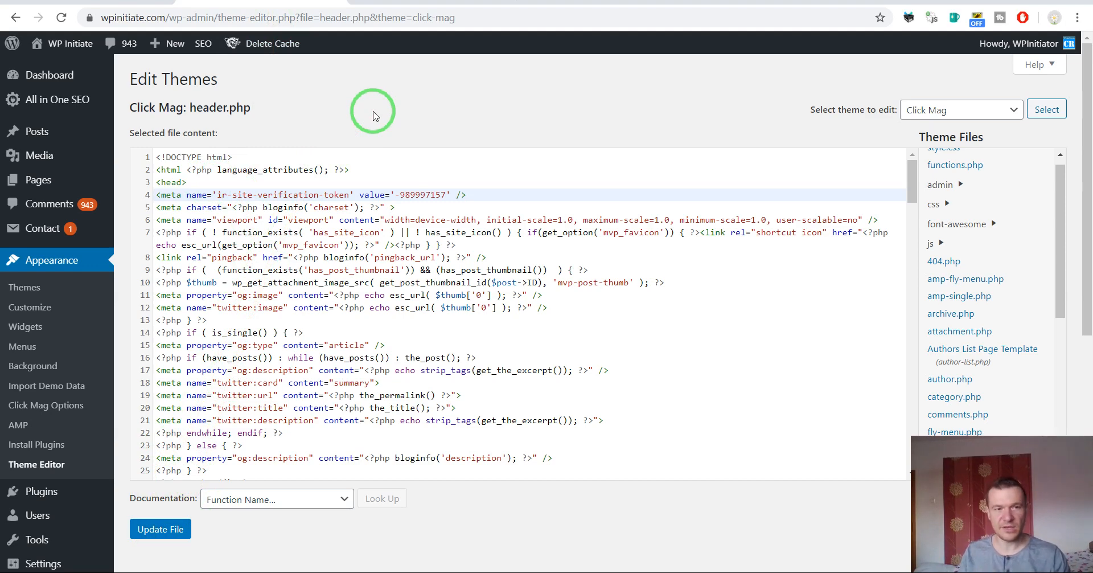
mouse_move(250, 113)
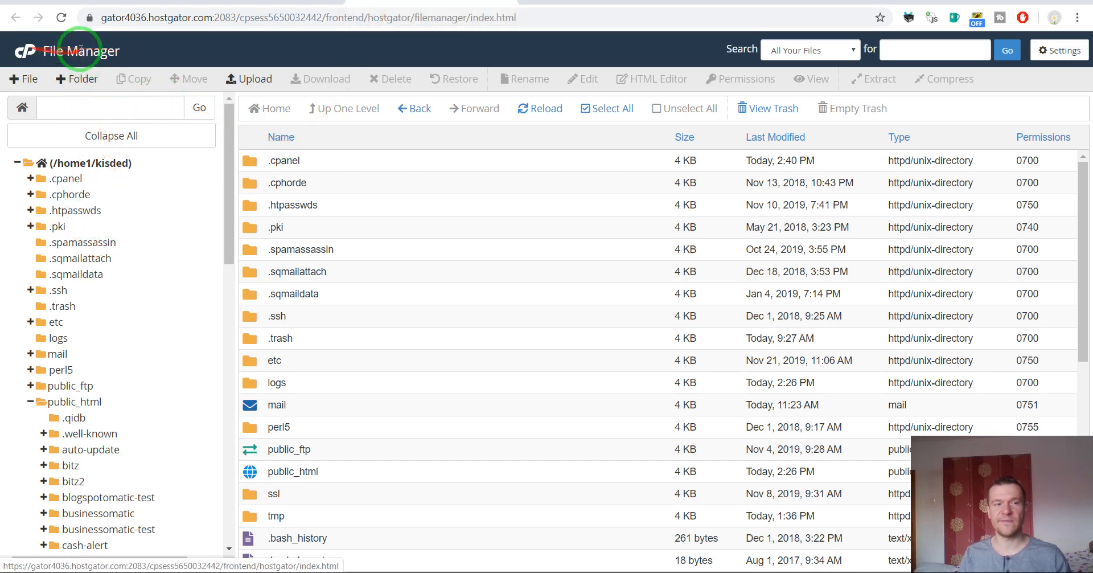
Step: Navigate public_html > wp-content > themes to the Click Mag folder and pick header.php
scroll("down", 3)
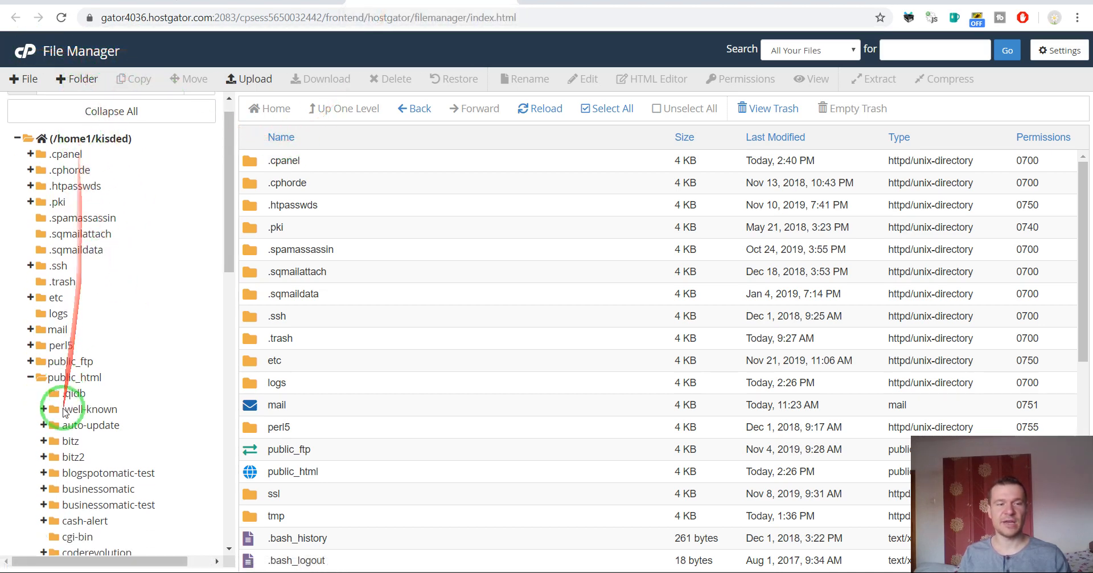
scroll("down", 3)
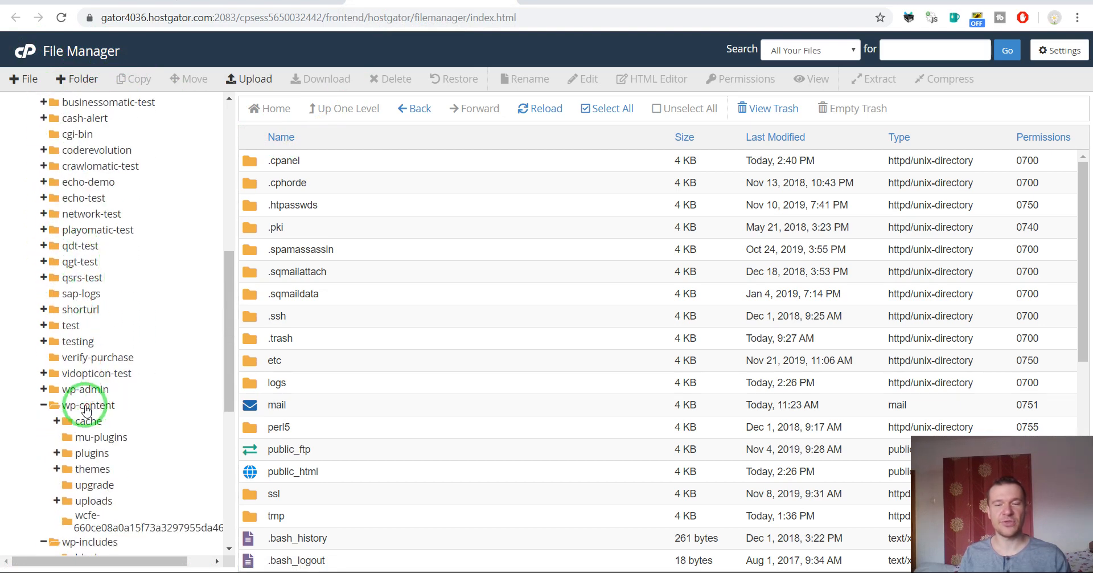
left_click(93, 405)
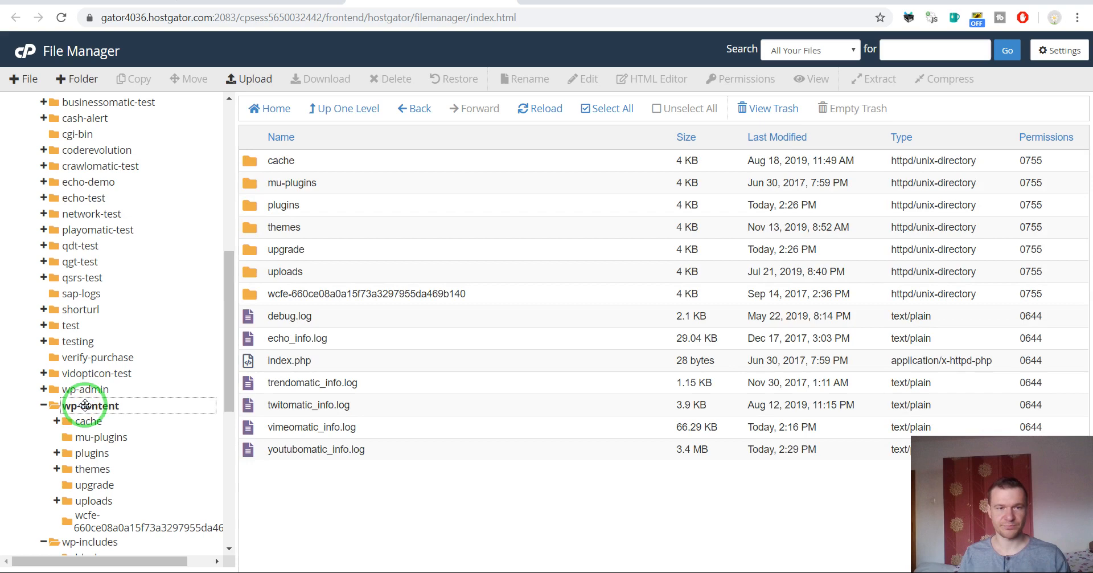
left_click(95, 468)
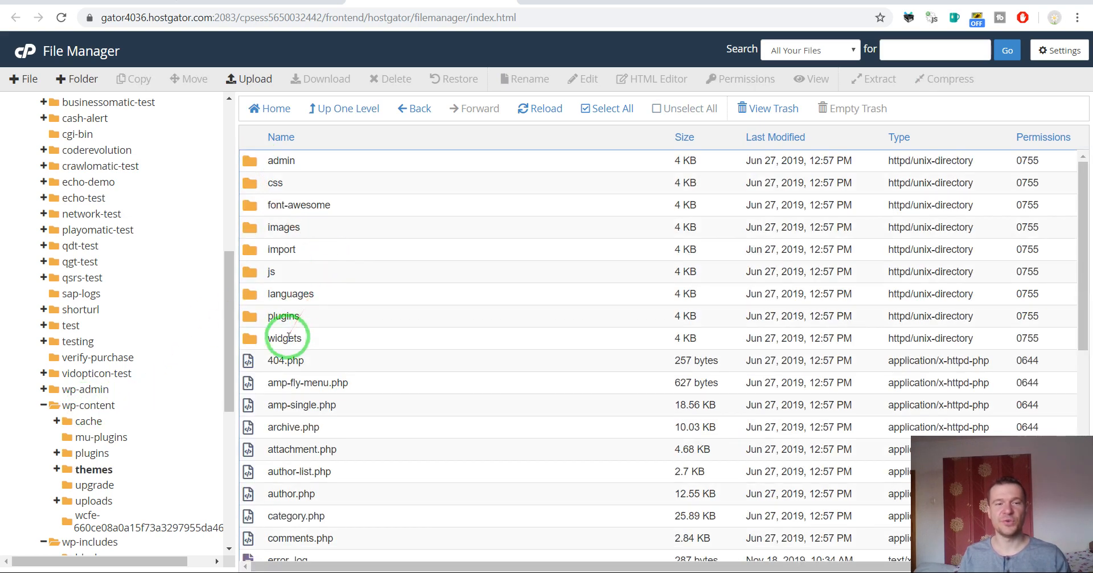
scroll("down", 3)
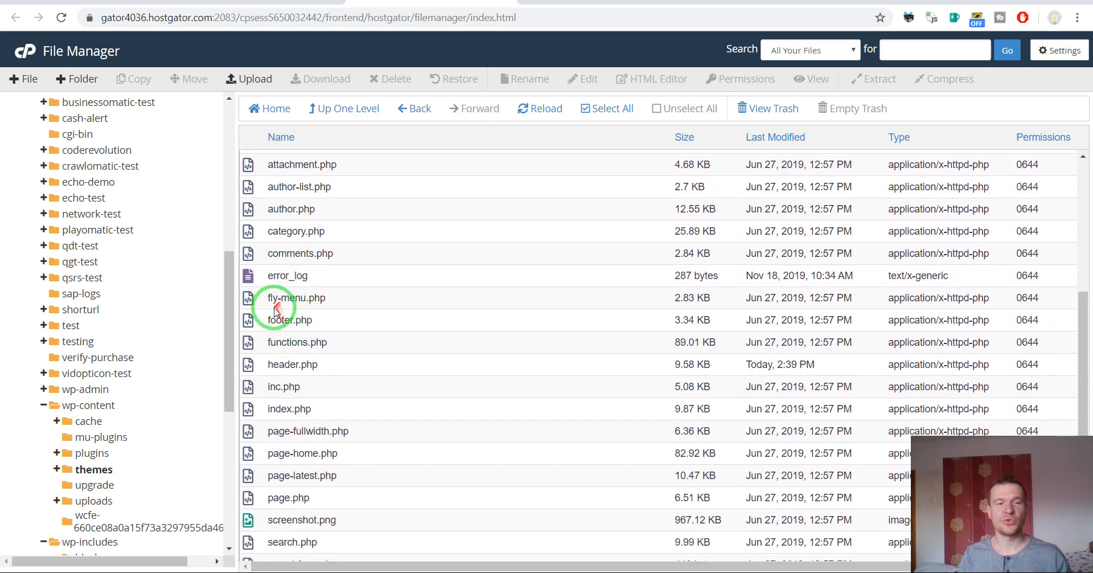
left_click(292, 363)
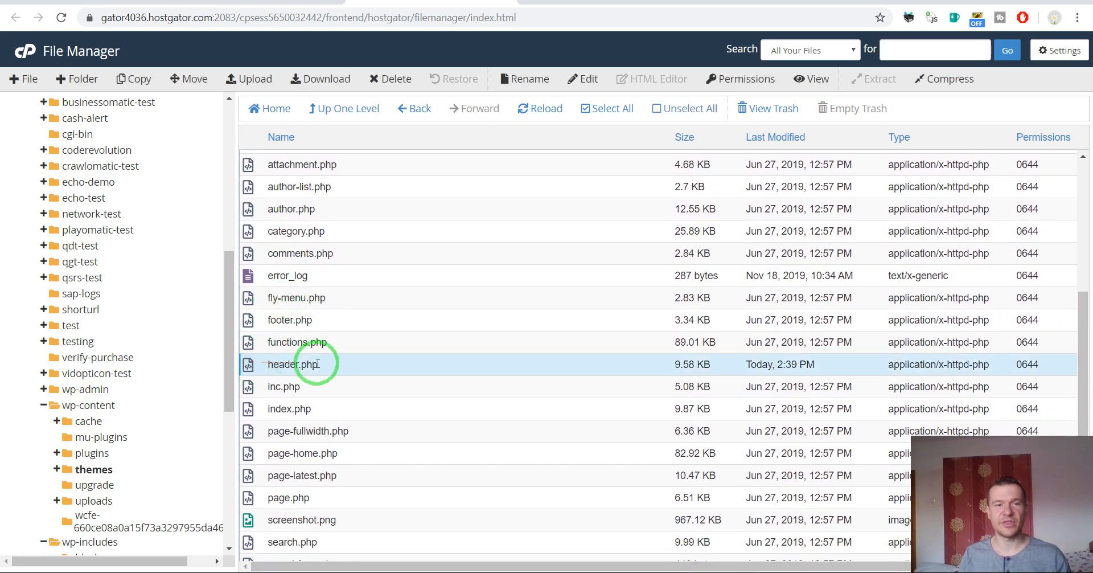
mouse_move(299, 364)
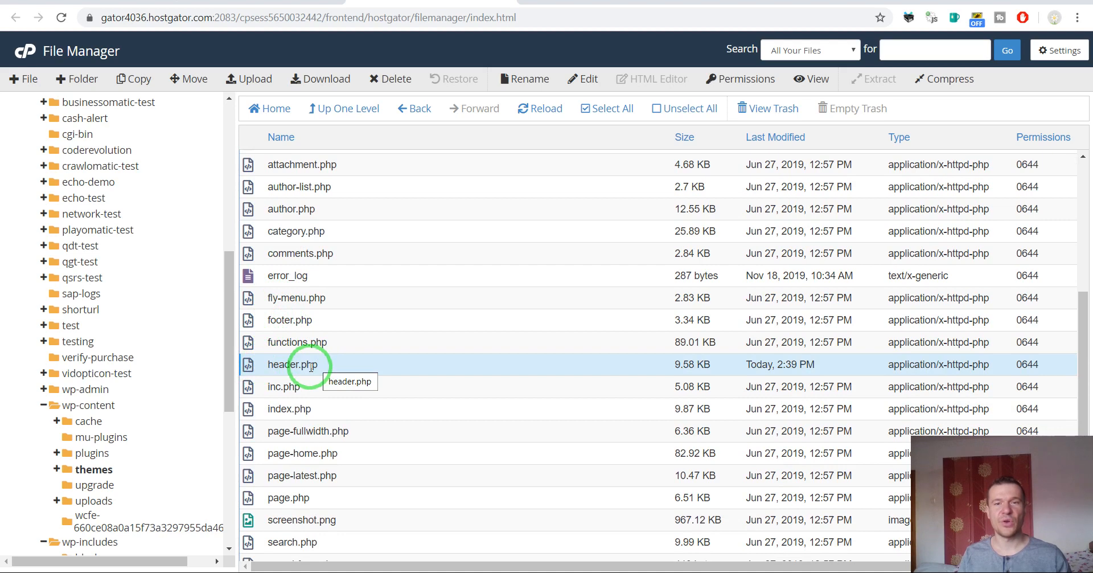
mouse_move(285, 193)
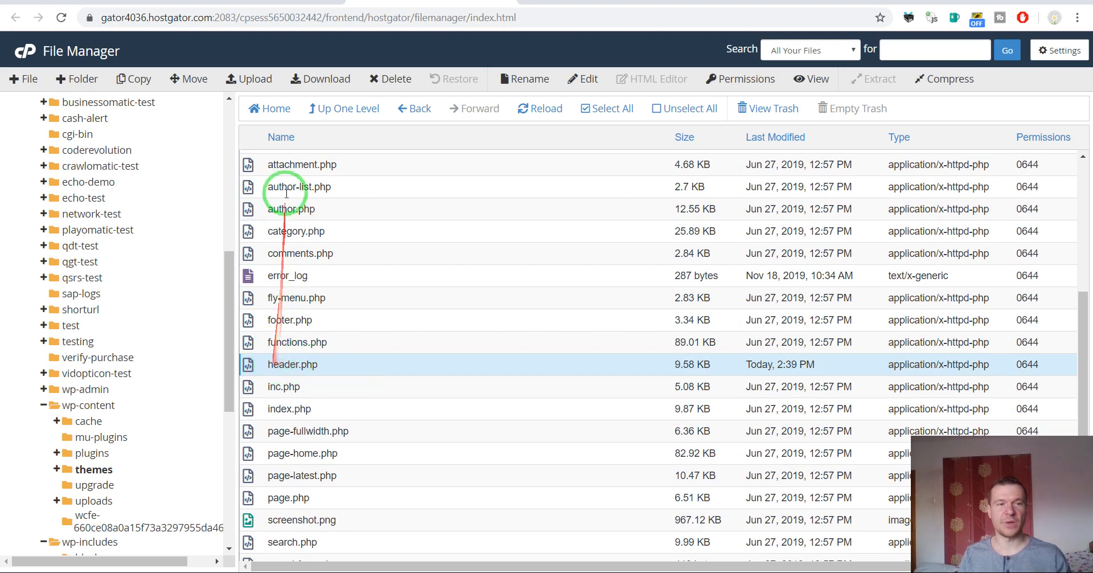
Step: Download header.php into a new 'header' folder on the Desktop
left_click(318, 79)
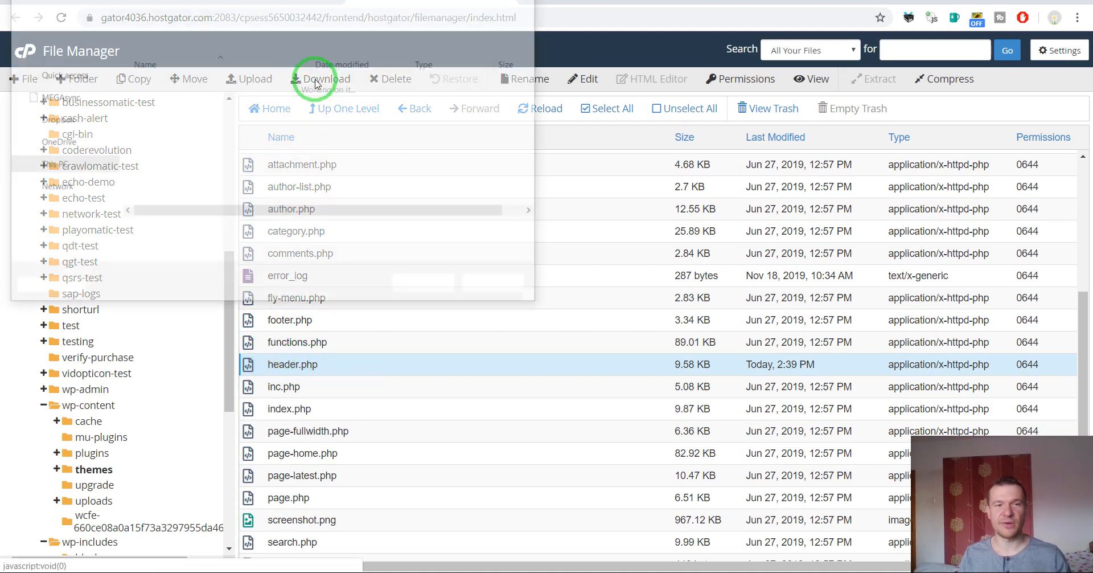
left_click(315, 78)
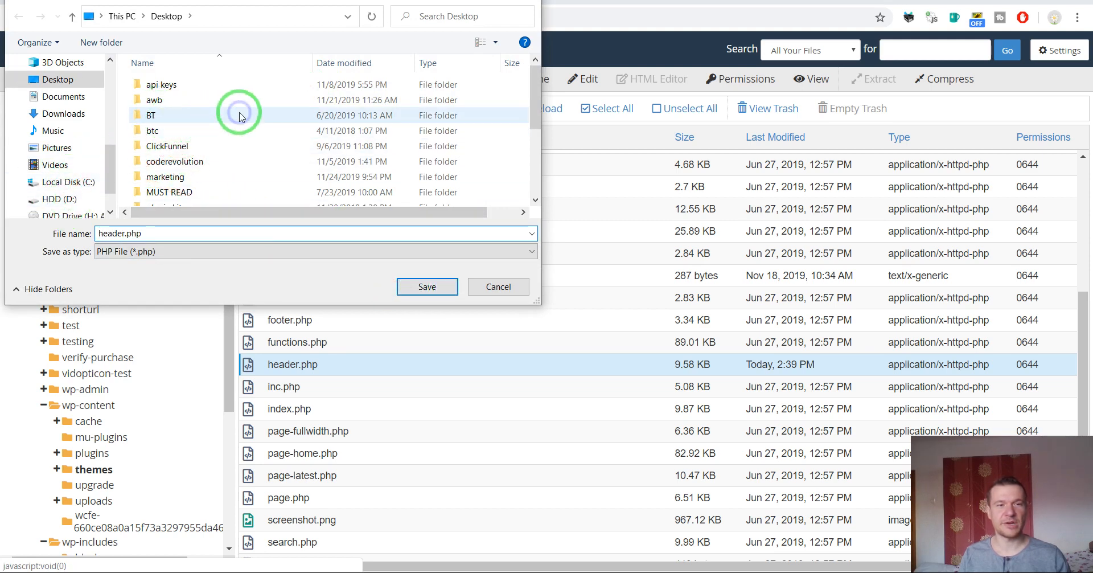
right_click(239, 115)
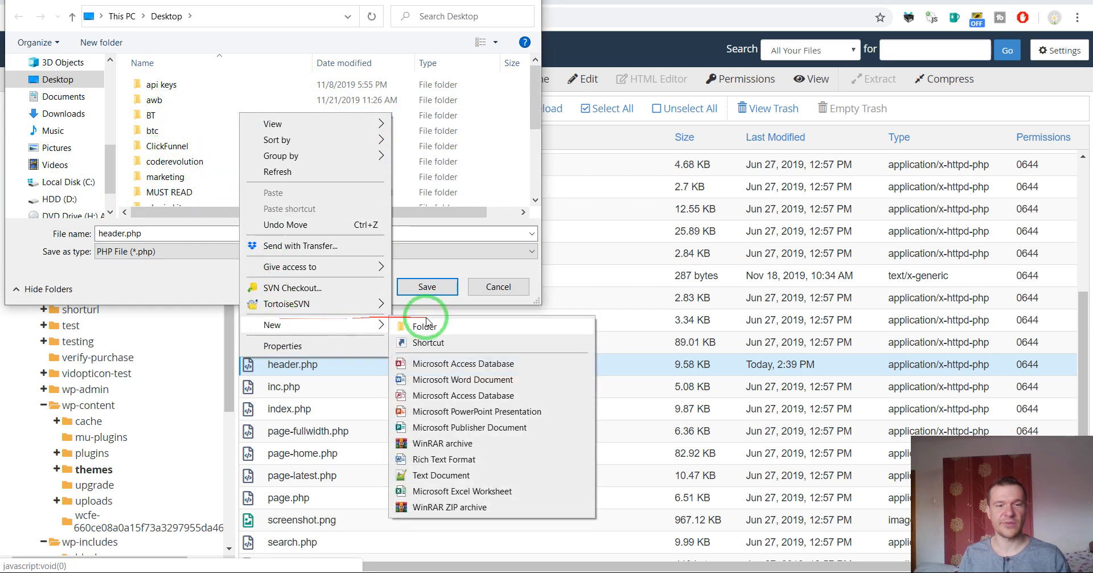
left_click(424, 325)
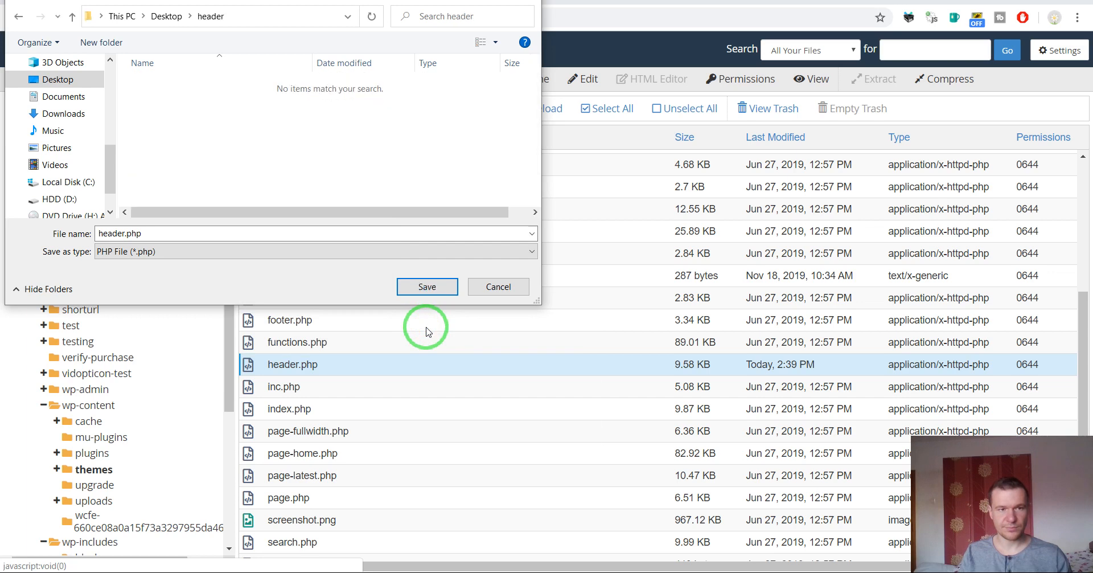
left_click(426, 287)
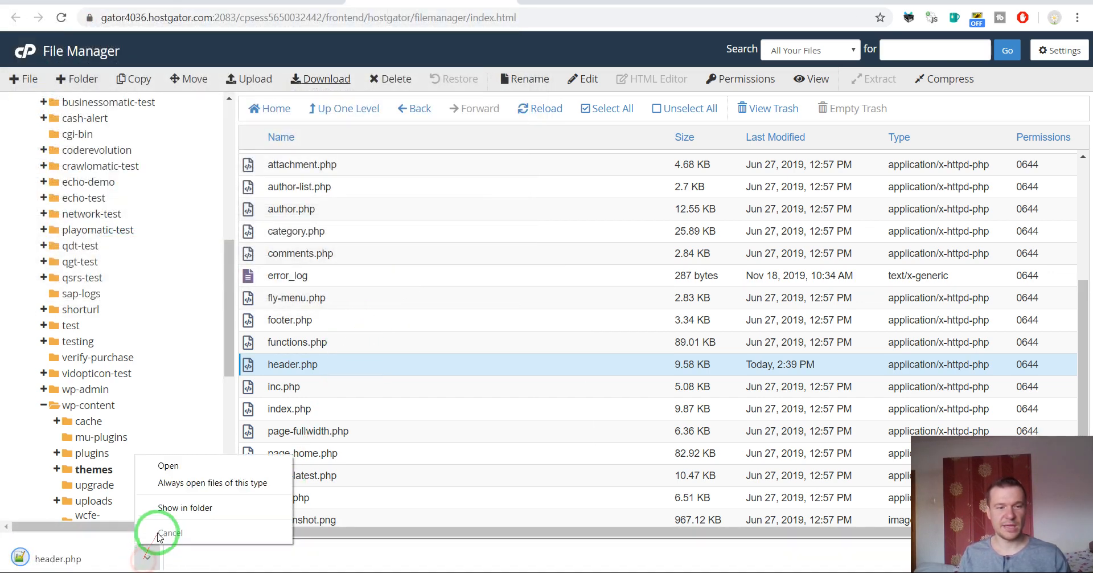
Step: Open the downloaded header.php in Notepad++ and place the caret in its code
left_click(169, 533)
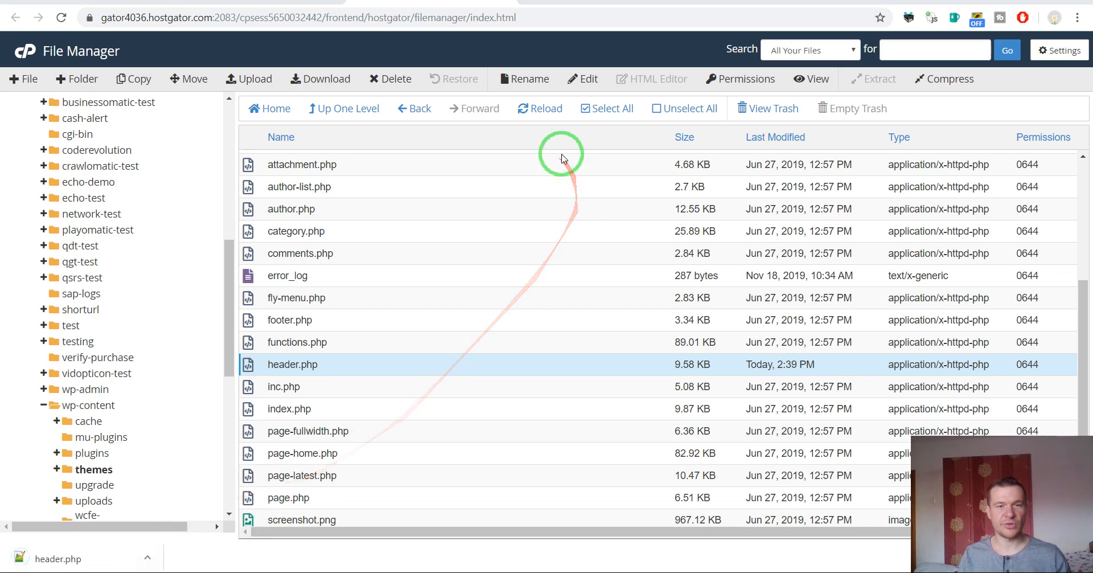
right_click(368, 265)
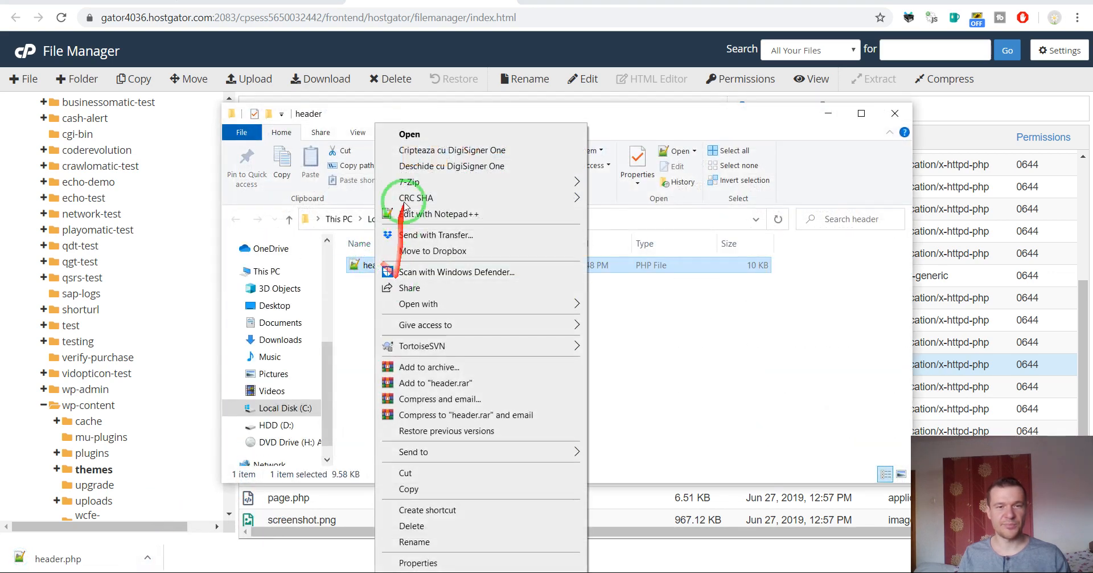
left_click(444, 214)
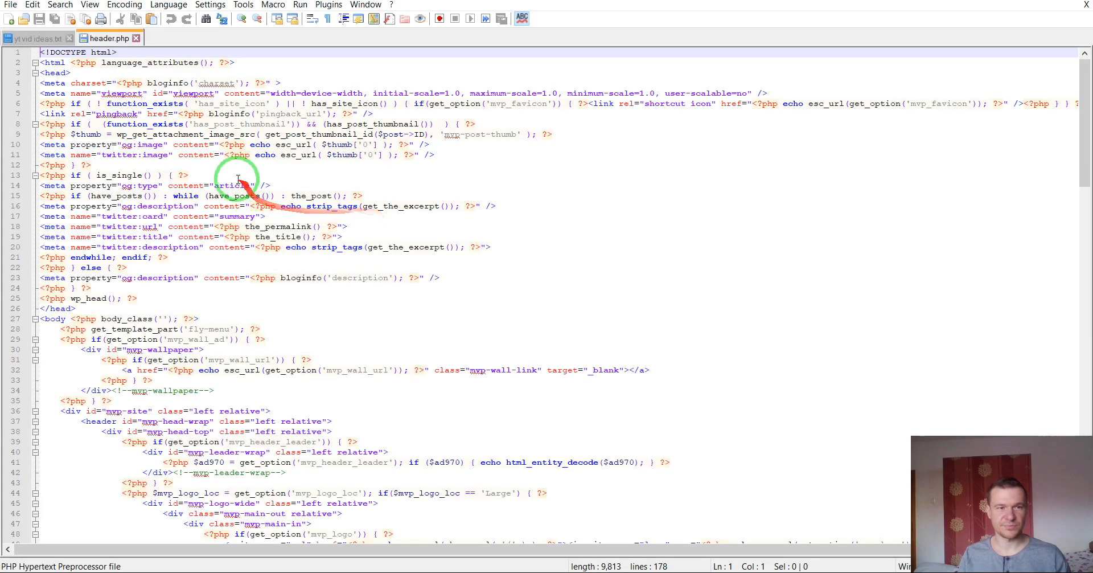
left_click(72, 73)
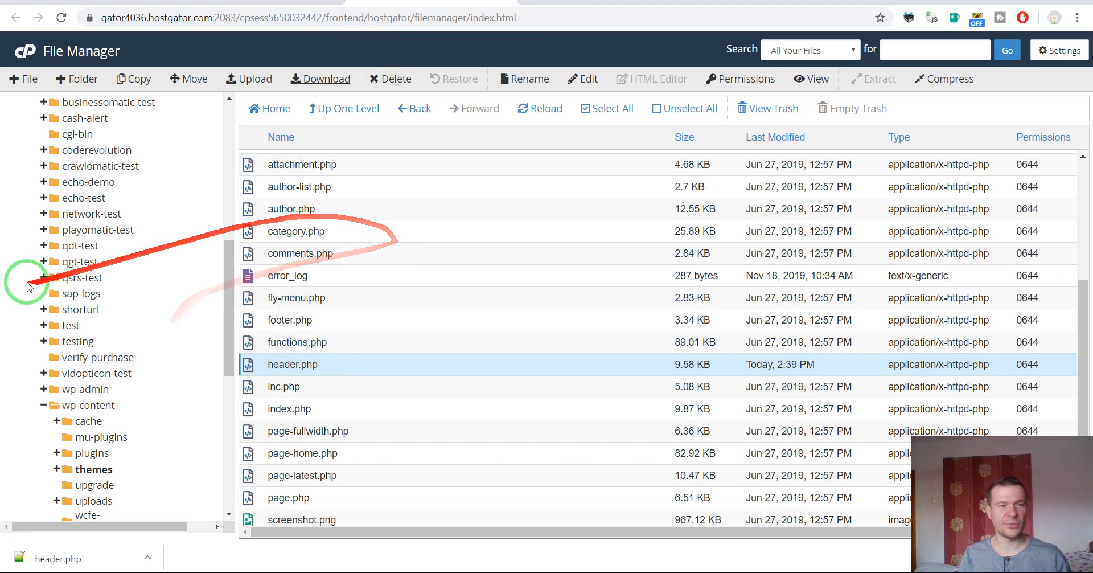
mouse_move(250, 78)
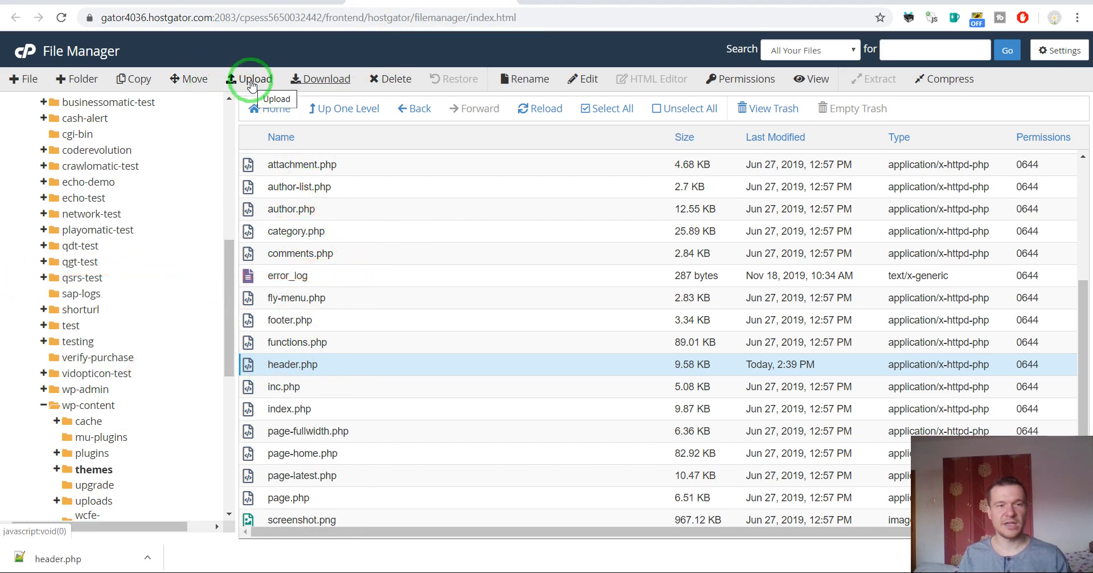
Step: Upload the edited header.php, overwriting the server copy, and return to the click-mag folder
left_click(249, 78)
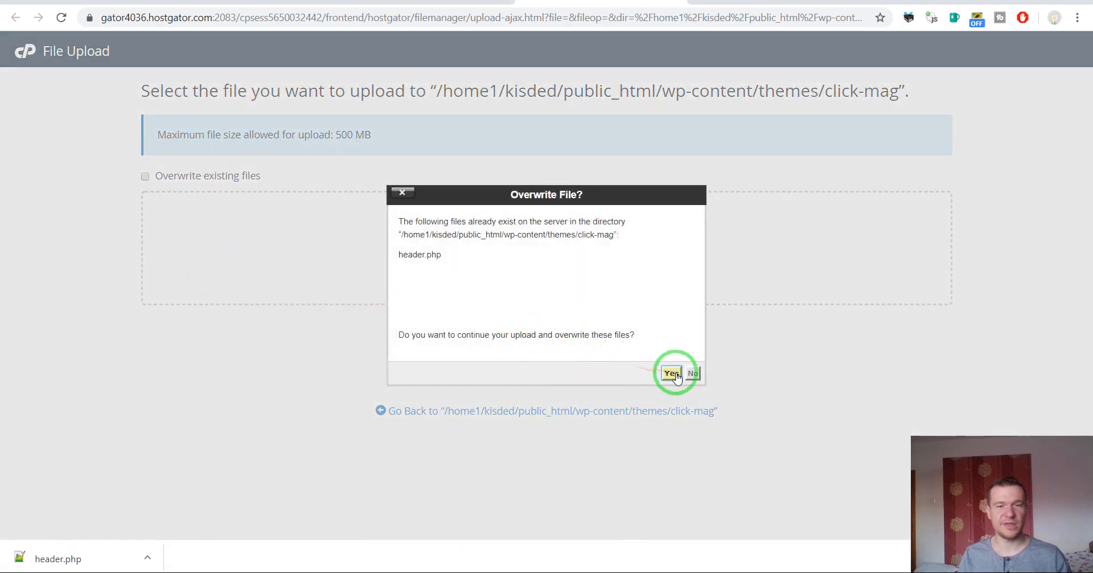
left_click(670, 372)
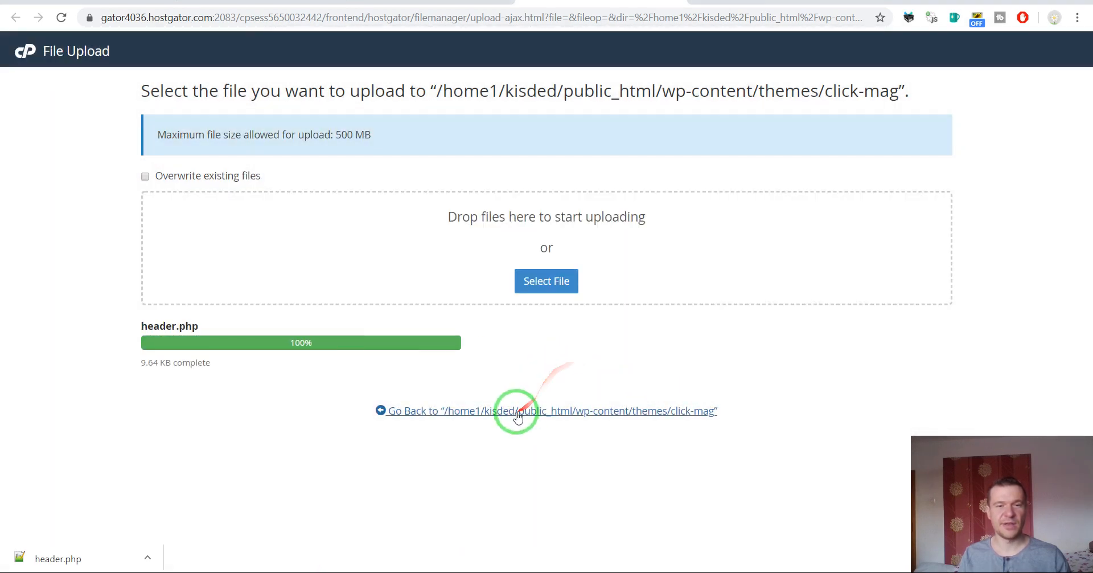
left_click(545, 410)
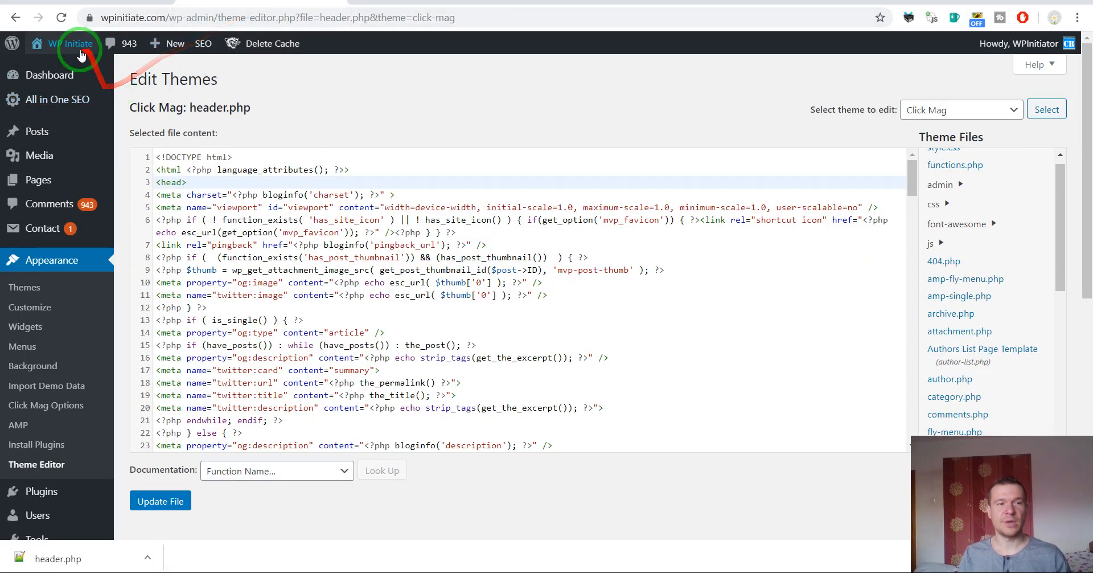
Step: View the live WP Initiate homepage source and mark the ir-site-verification-token meta tag in the head
left_click(78, 43)
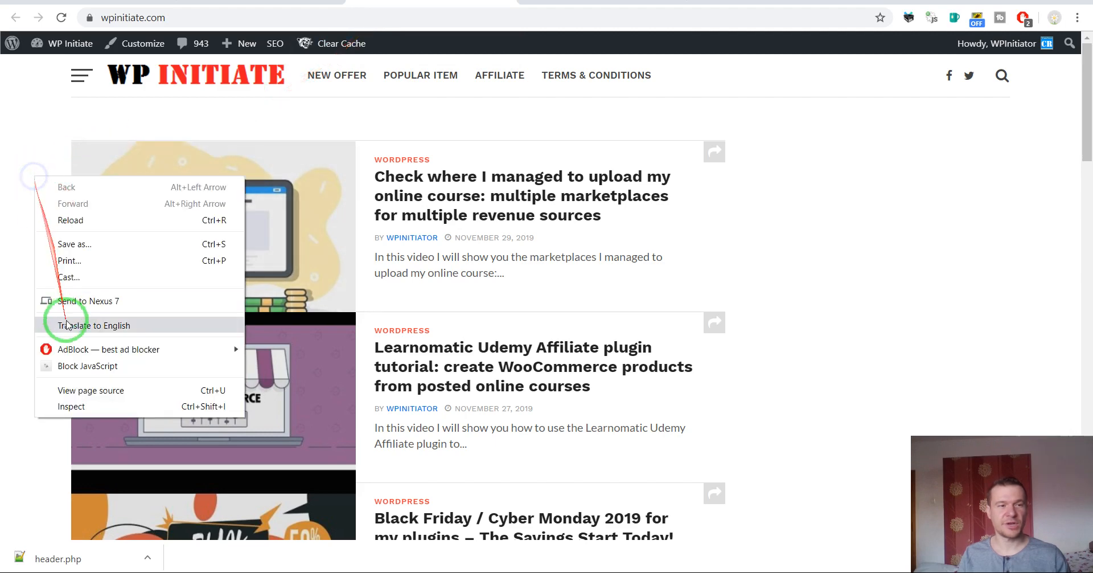
left_click(90, 391)
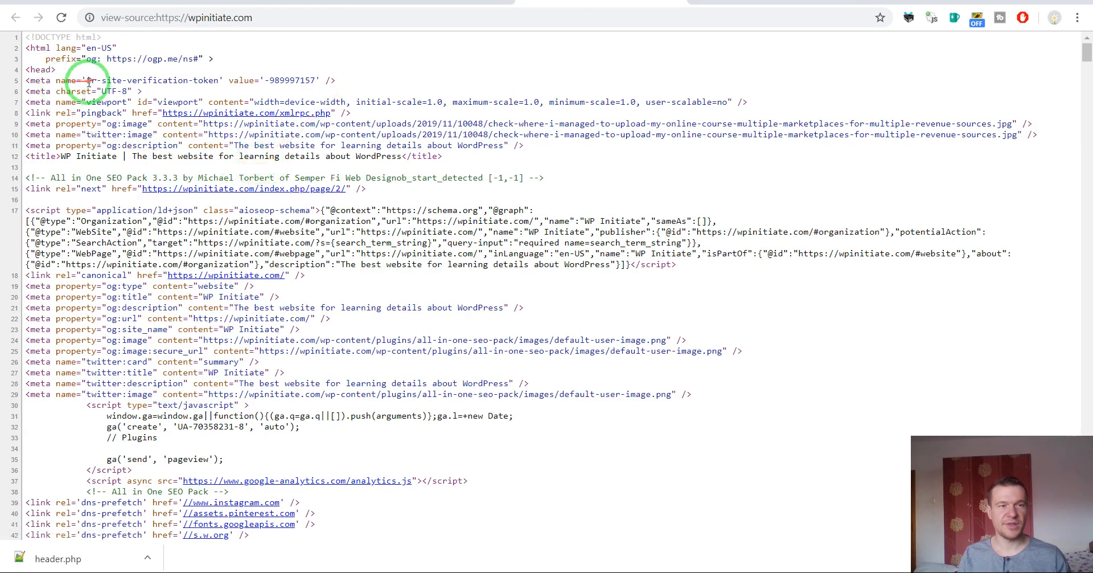
double_click(154, 80)
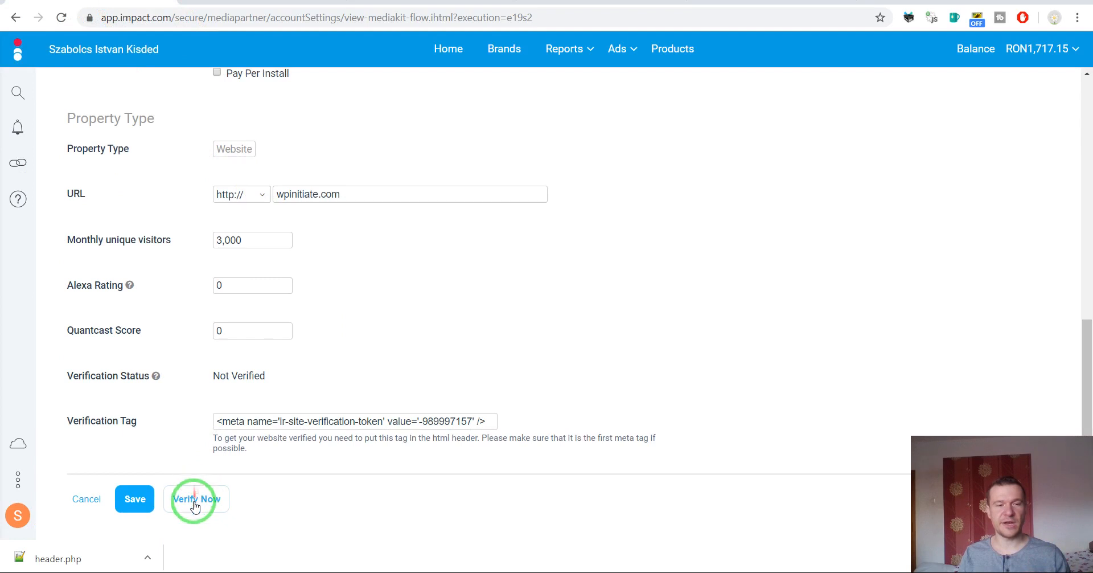
Step: Run Verify Now on the WpInitiate property three times; each attempt reports no Impact meta tag found
left_click(197, 499)
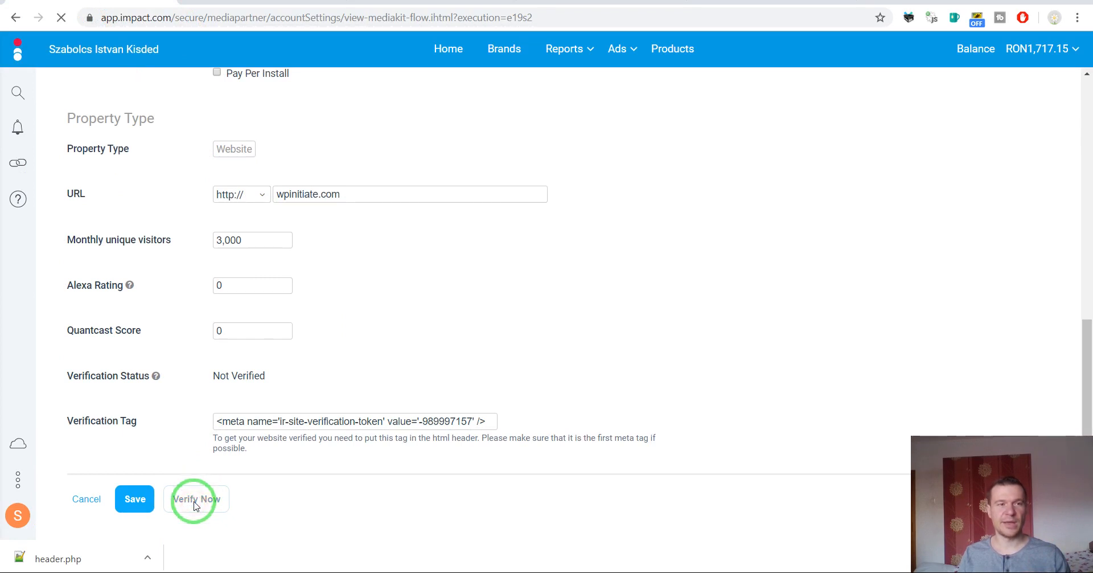
left_click(197, 499)
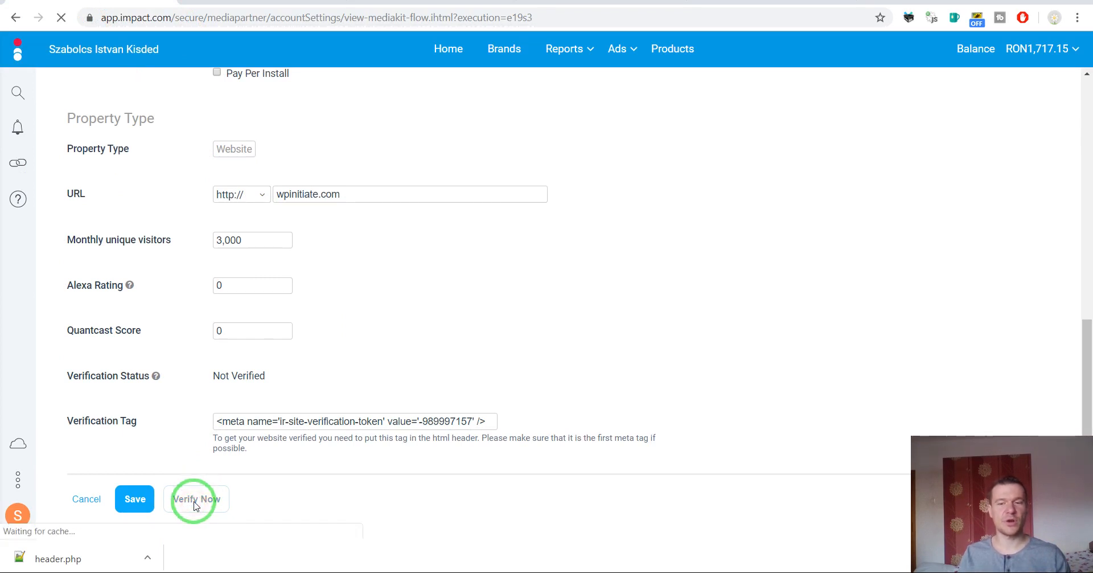
left_click(197, 499)
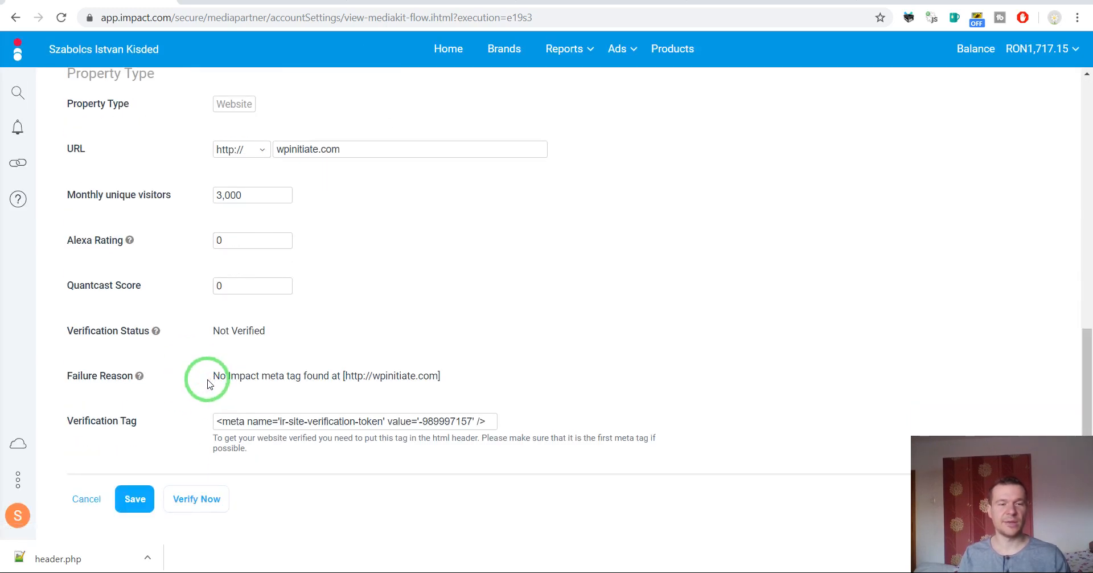
scroll("up", 3)
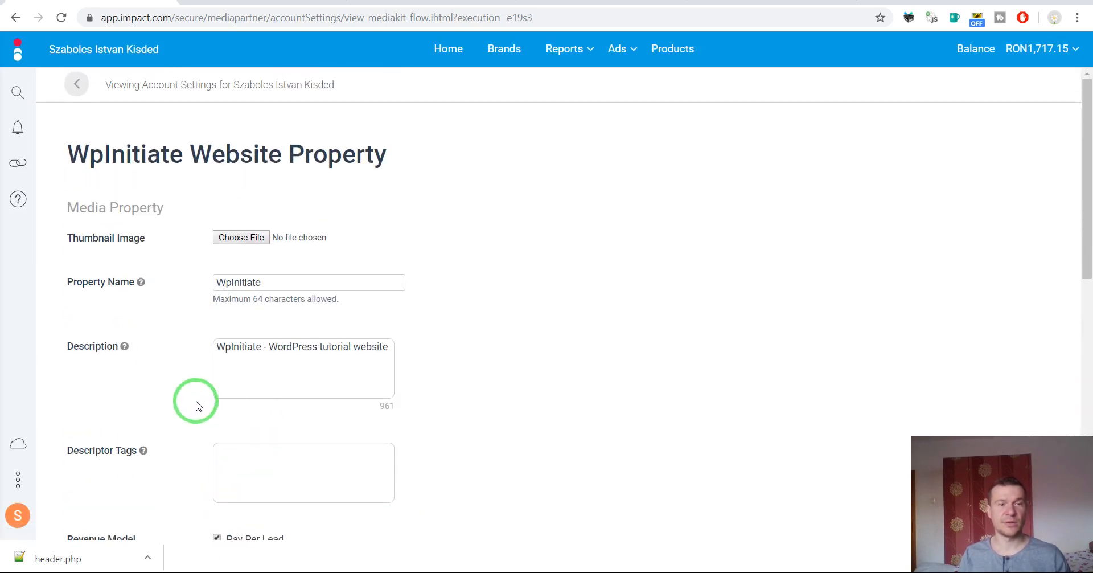
scroll("down", 3)
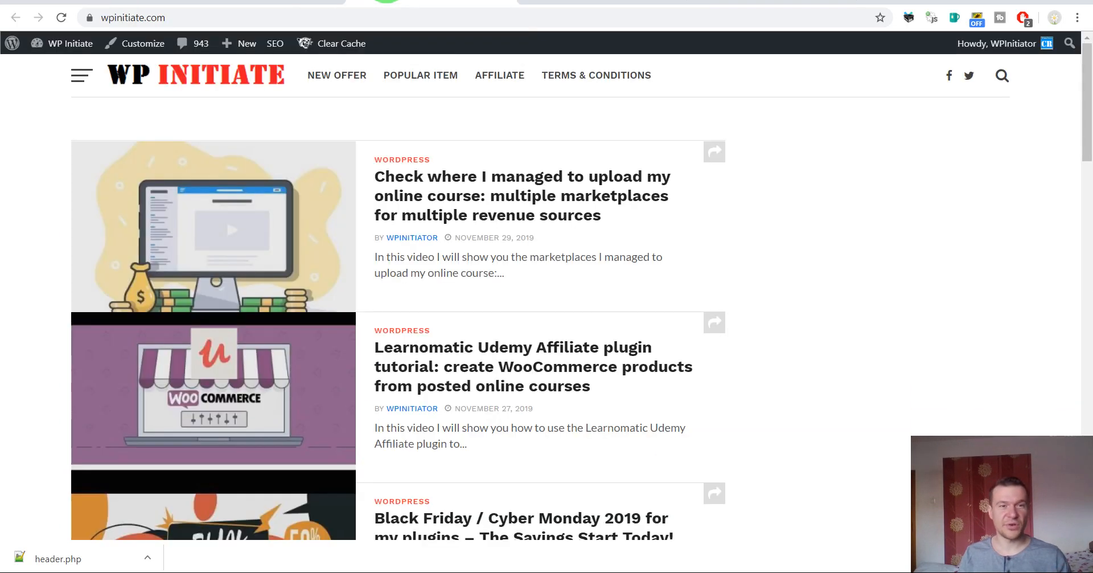
Step: Delete the WP Initiate site's cache from the admin bar's Clear Cache menu
left_click(341, 43)
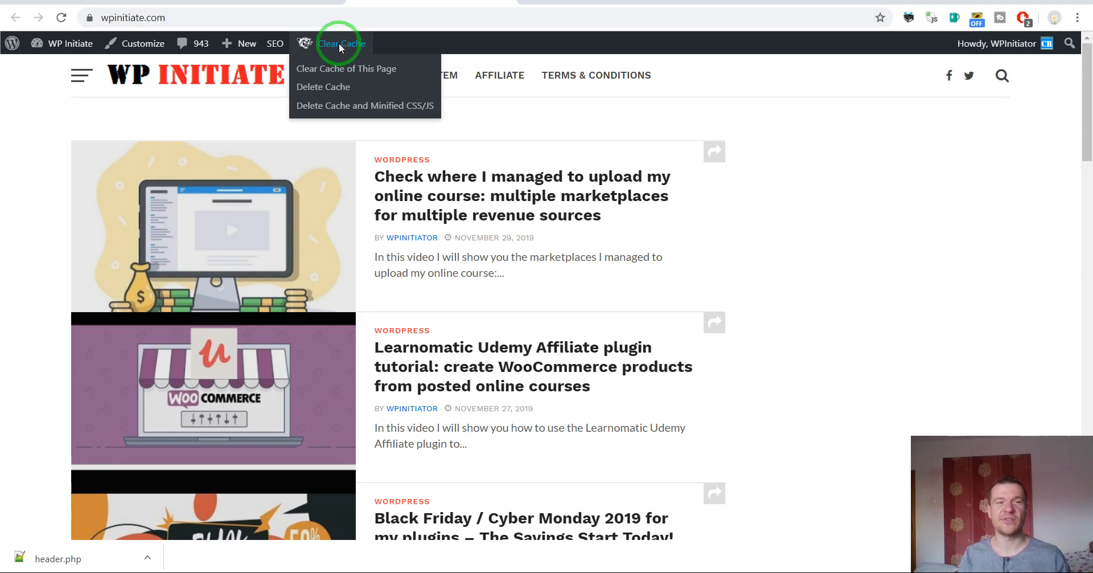
left_click(346, 68)
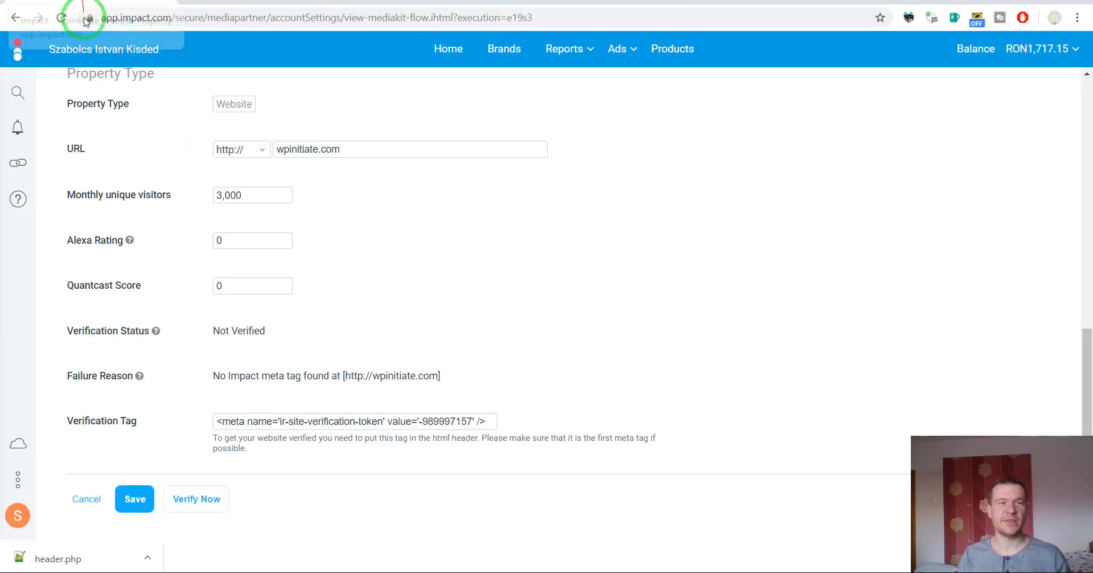
Step: Reload the property page and verify again so WpInitiate shows Verification Status: Verified
left_click(196, 499)
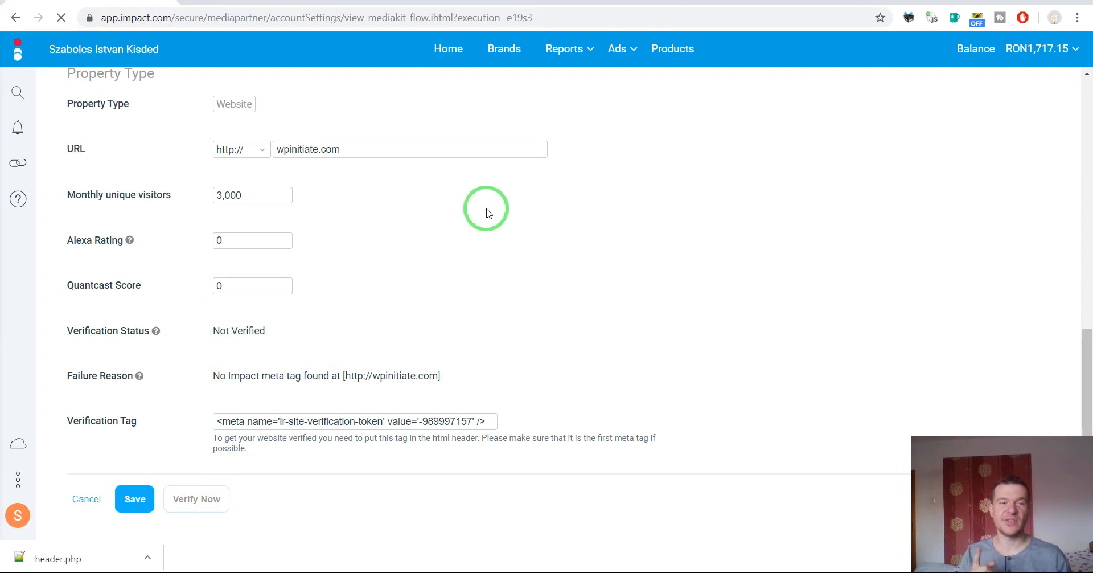
mouse_move(440, 237)
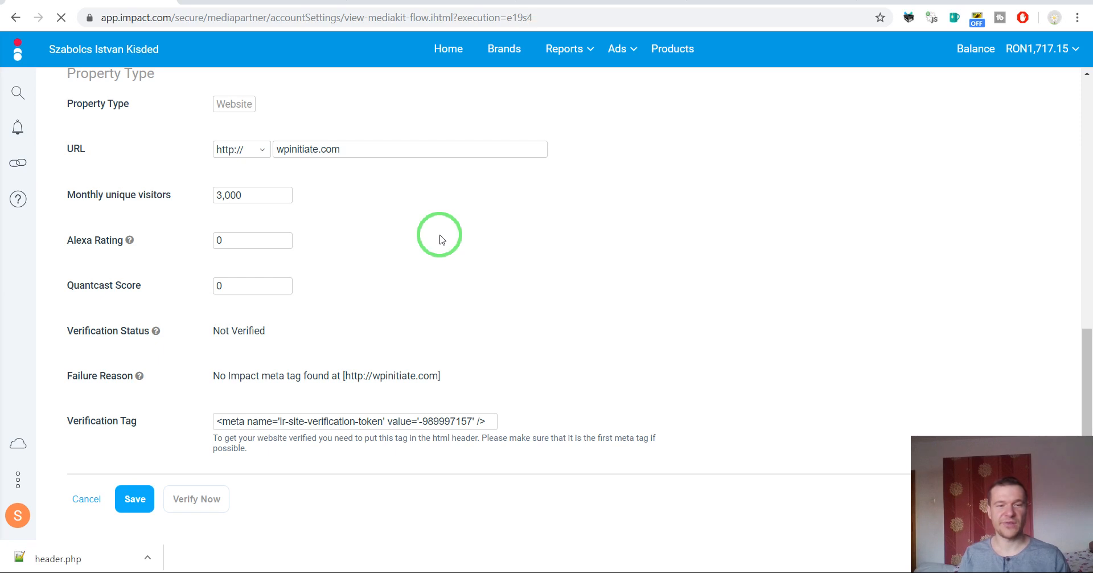
left_click(134, 499)
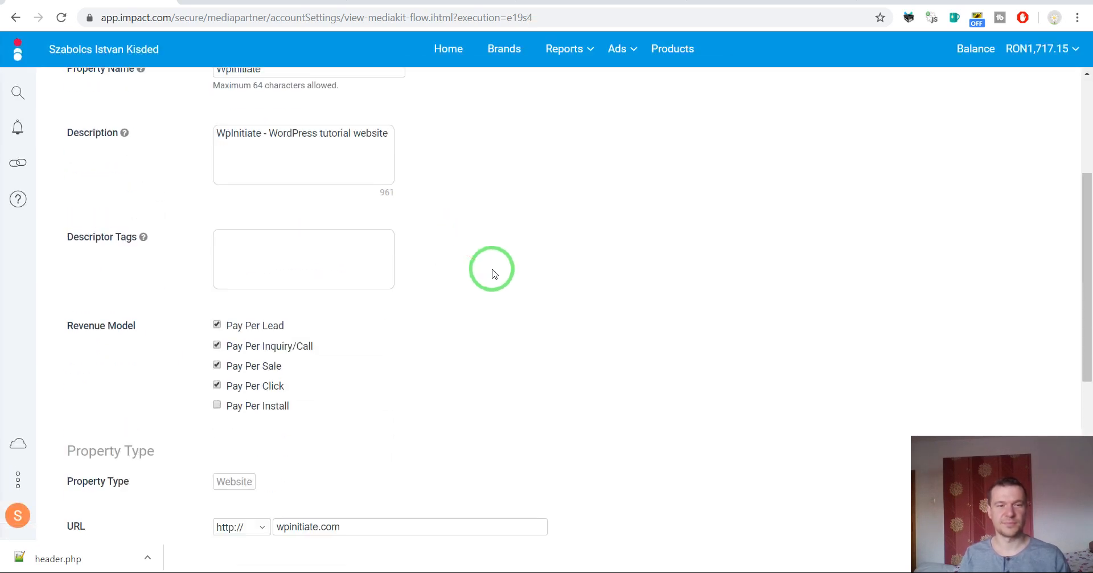
scroll("down", 3)
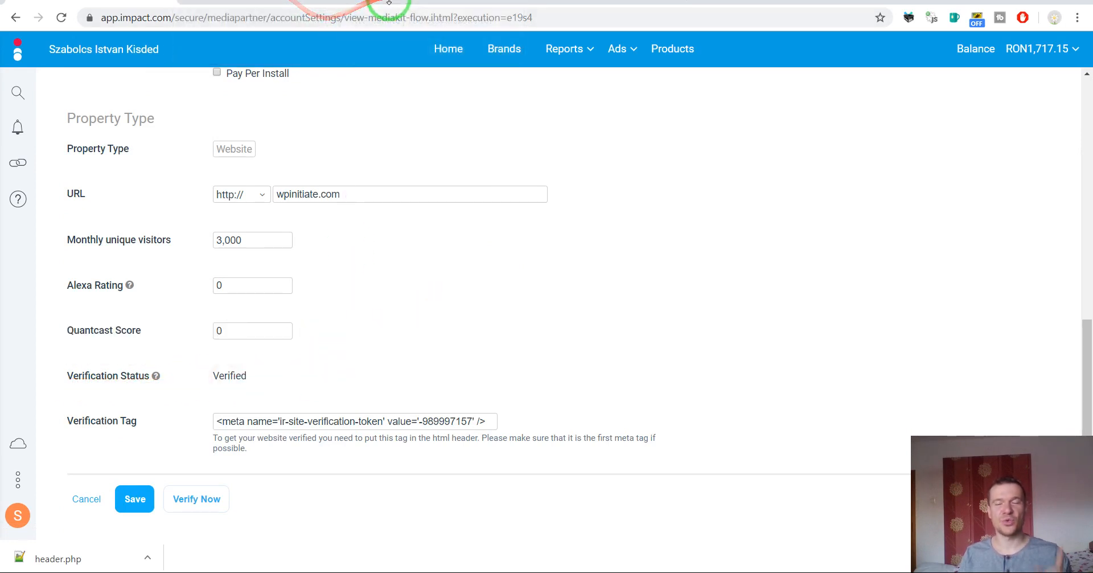
mouse_move(401, 6)
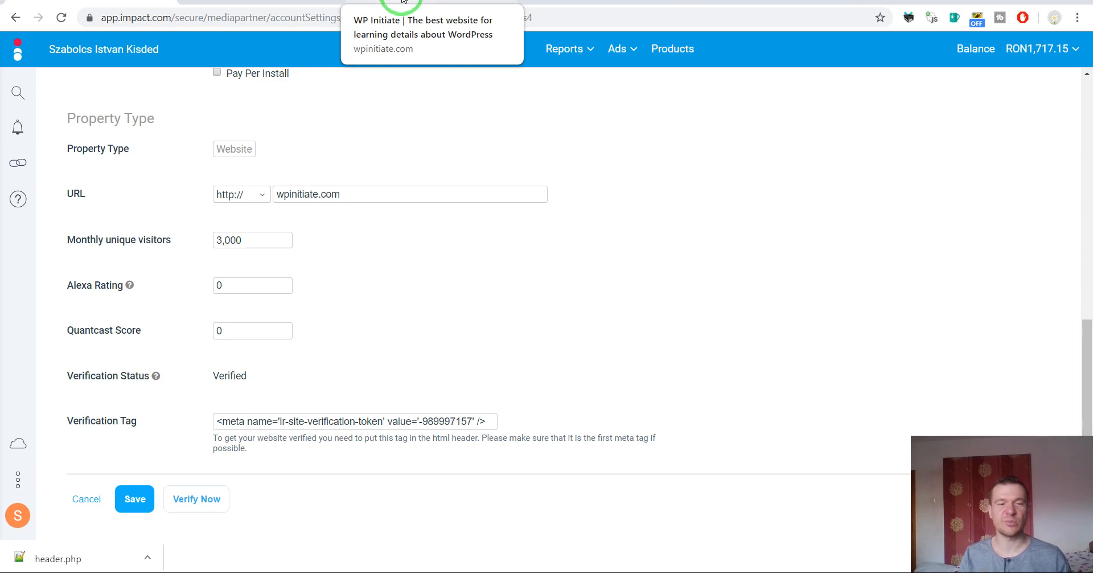
mouse_move(398, 303)
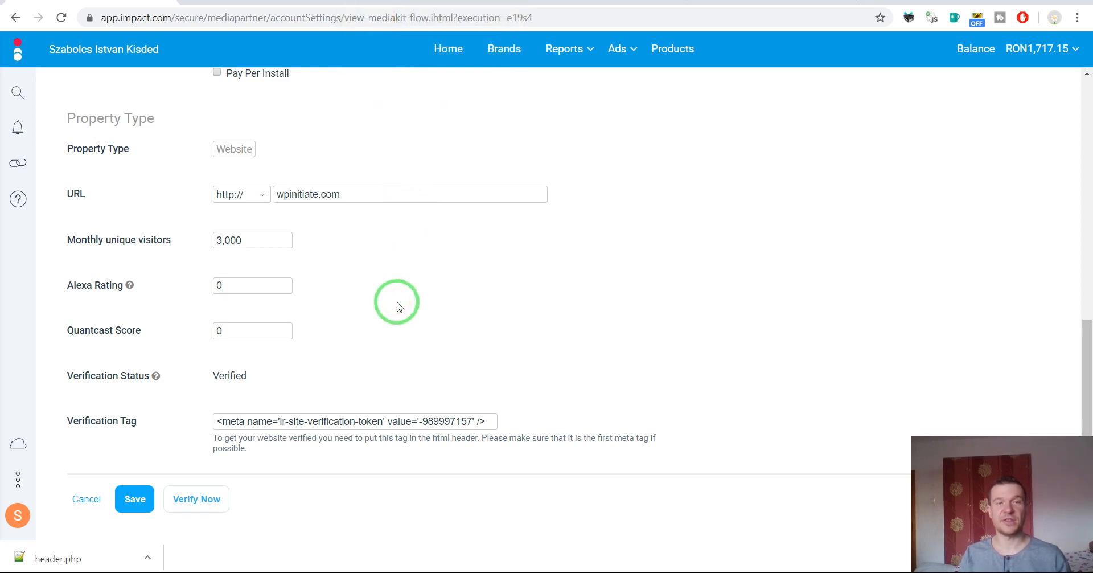